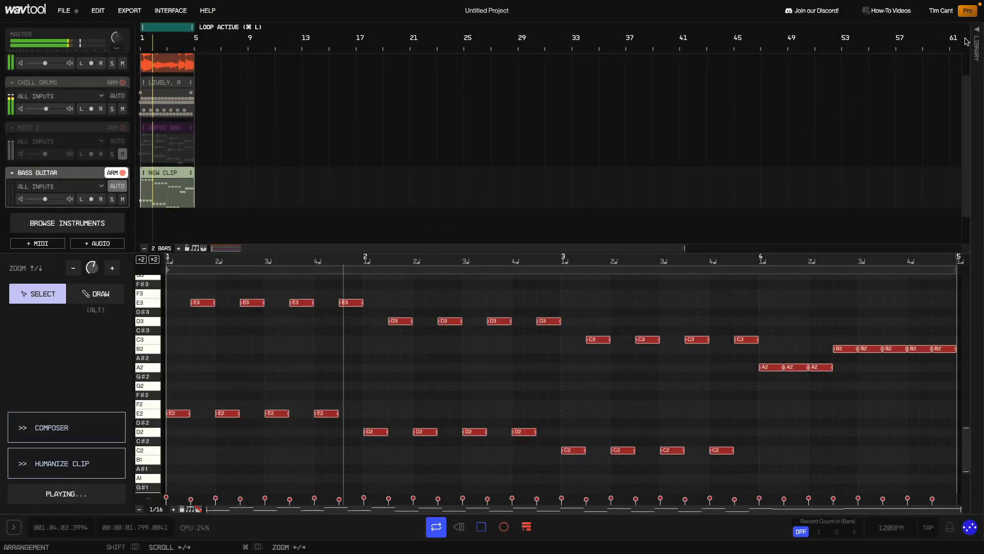
Browse the library's Loops & Samples, expanding WavTool packs, my samples and project sounds
{"action": "left_click", "coordinate": [975, 41]}
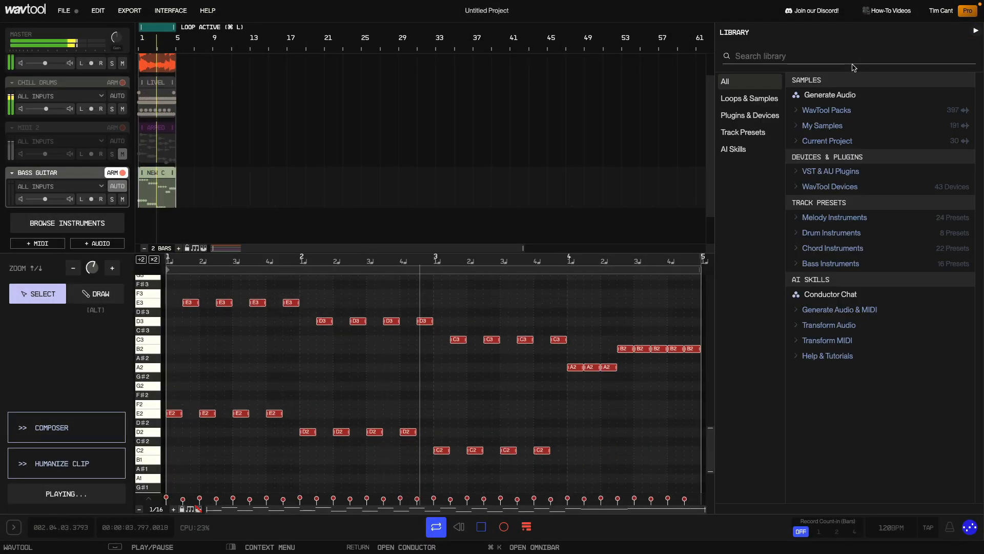
{"action": "left_click", "coordinate": [748, 98]}
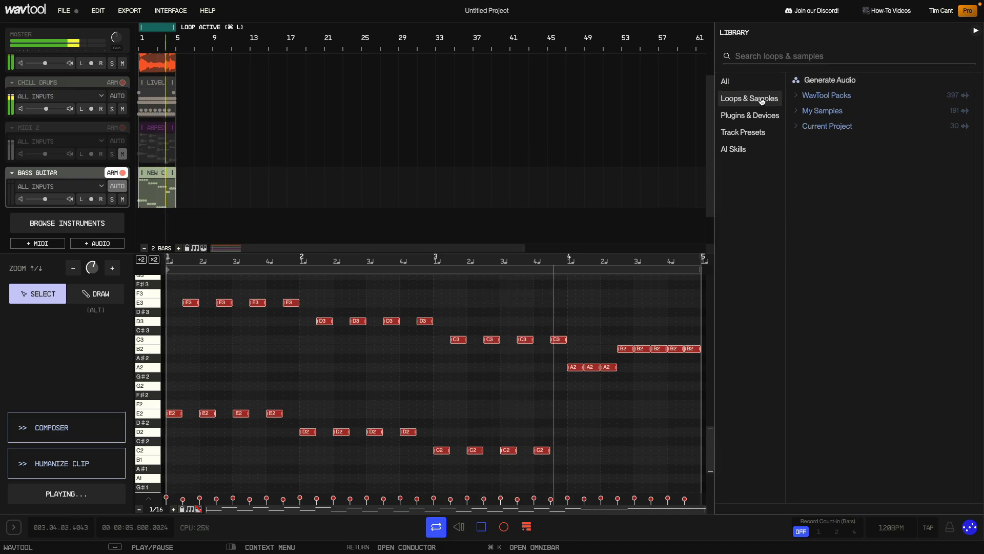
{"action": "left_click", "coordinate": [827, 94]}
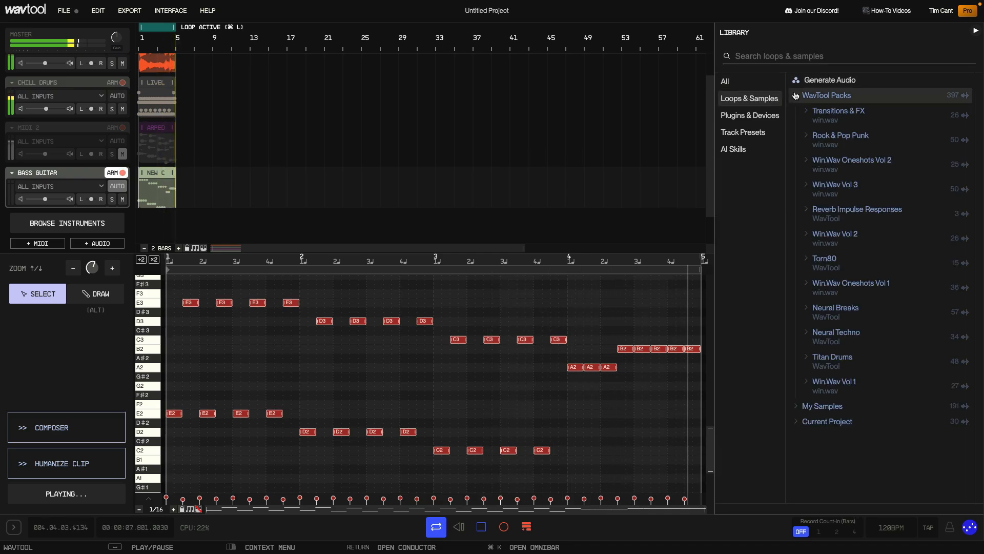
{"action": "left_click", "coordinate": [822, 111]}
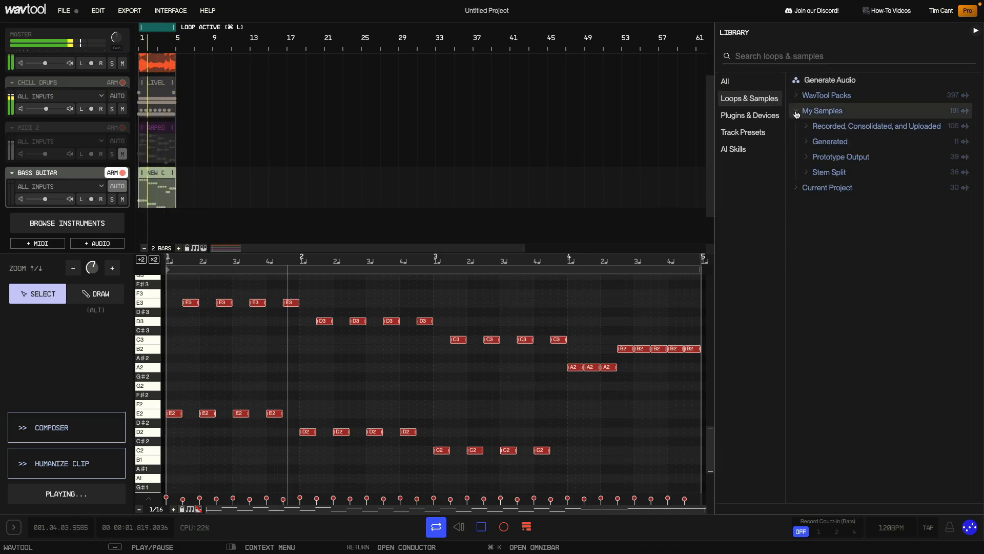
{"action": "left_click", "coordinate": [823, 111]}
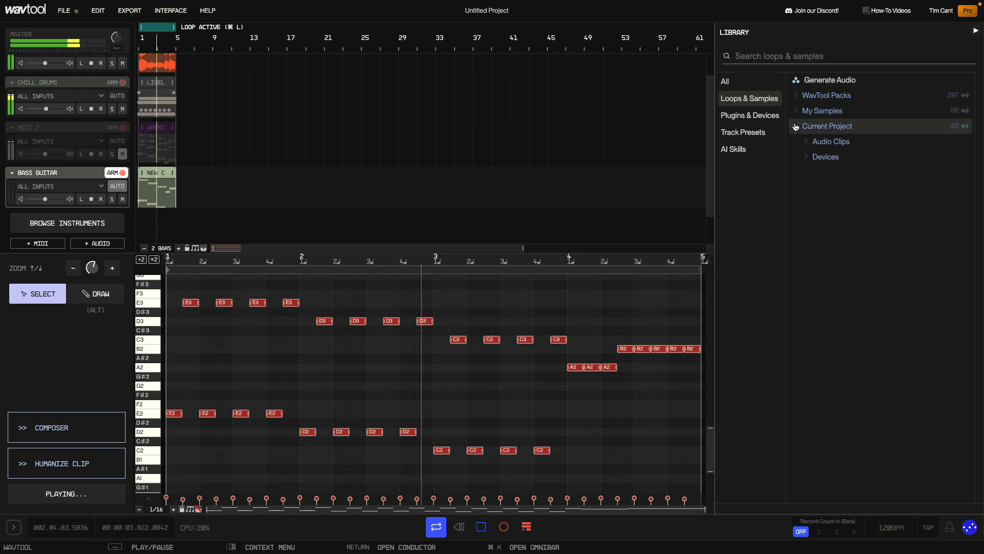
Browse Plugins & Devices (WavTool devices, utilities) and Track Presets (chord instruments)
{"action": "left_click", "coordinate": [749, 116]}
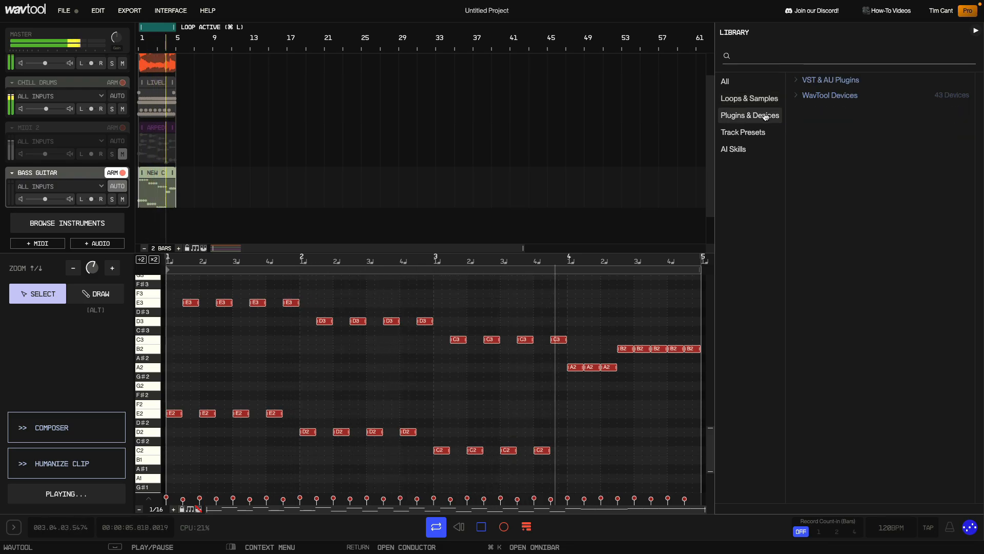
{"action": "left_click", "coordinate": [830, 94]}
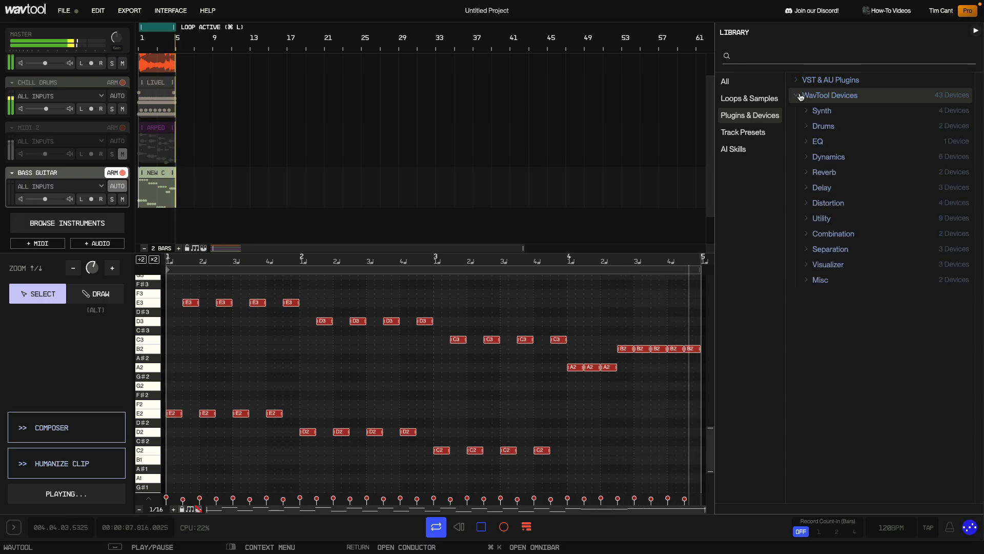
{"action": "left_click", "coordinate": [822, 217]}
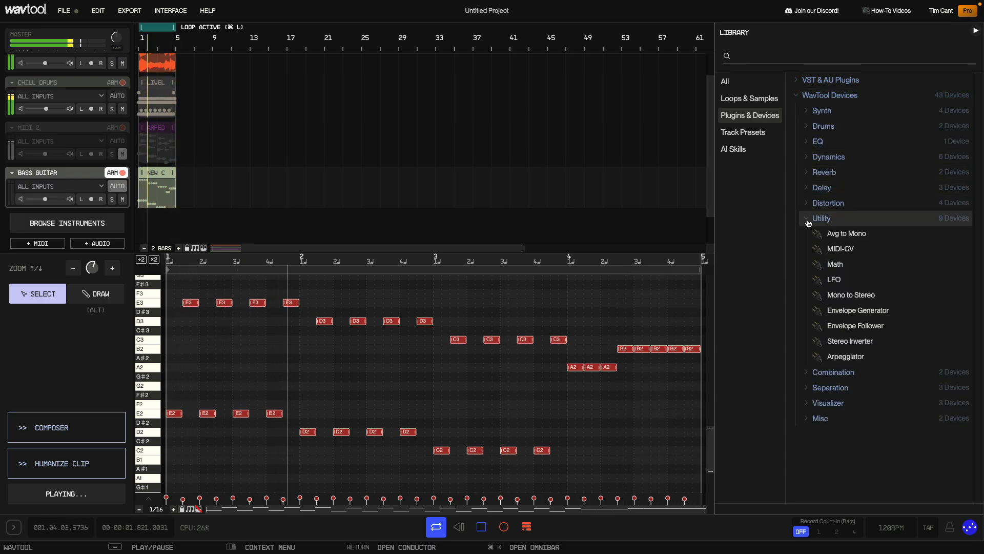
{"action": "left_click", "coordinate": [744, 132]}
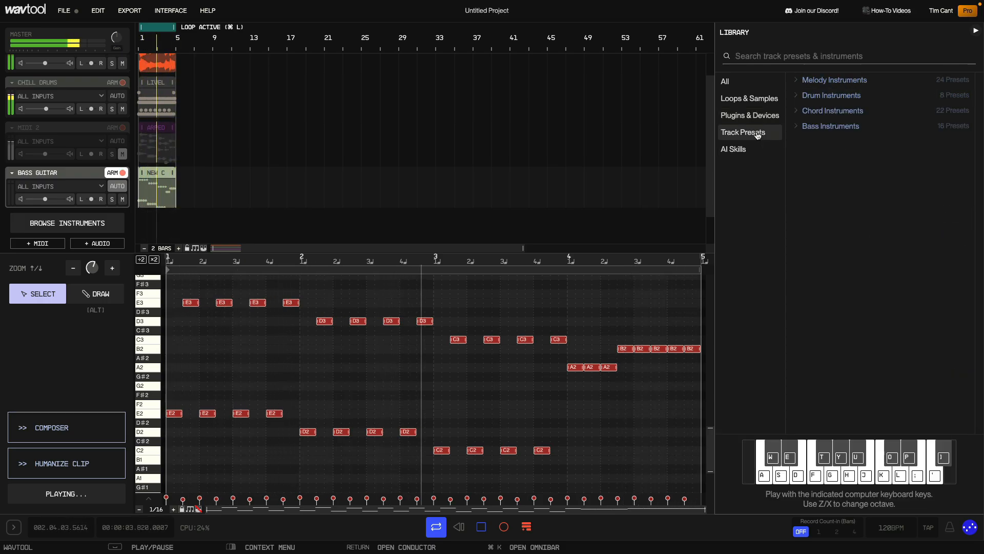
{"action": "left_click", "coordinate": [833, 110]}
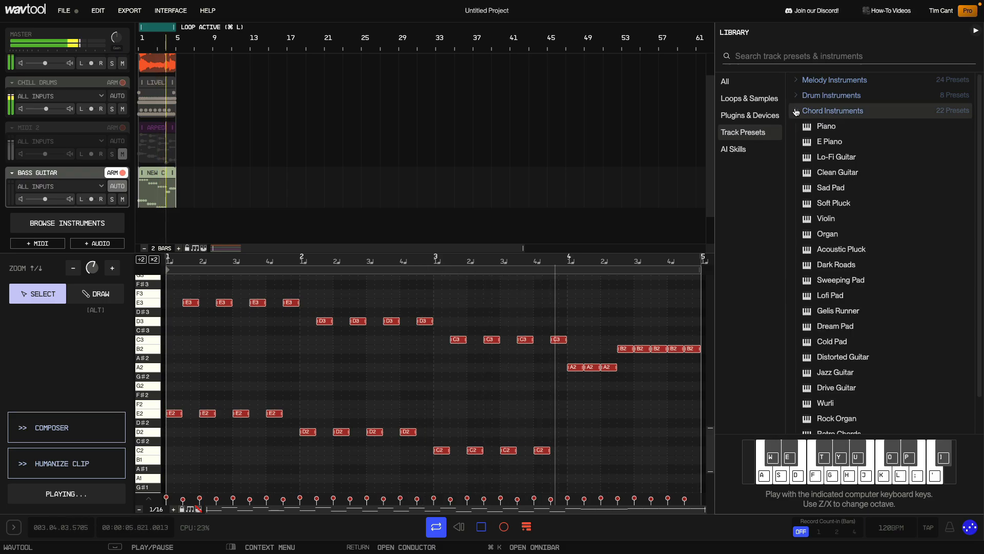
Browse AI Skills, expanding Help & Tutorials, and show the help explaining the library
{"action": "left_click", "coordinate": [734, 149]}
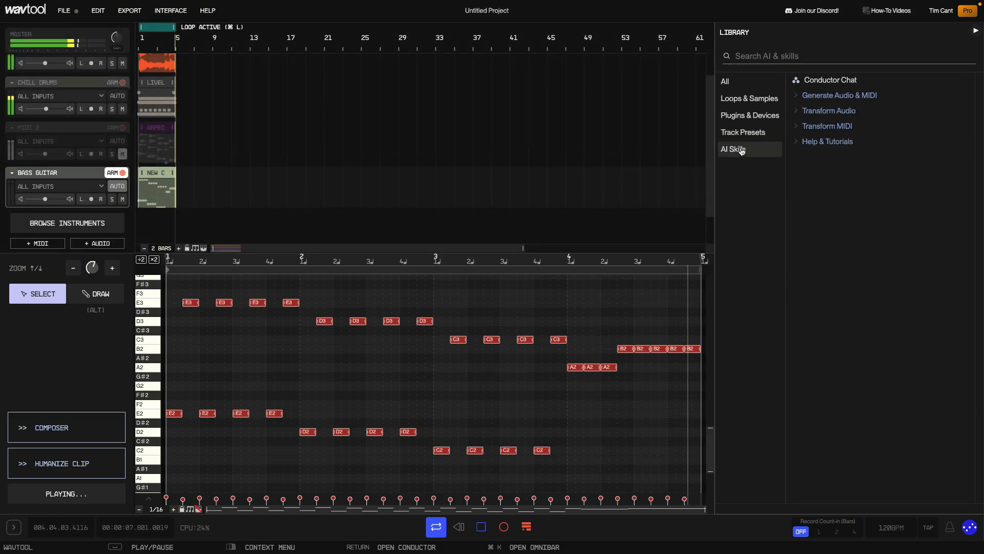
{"action": "left_click", "coordinate": [828, 141]}
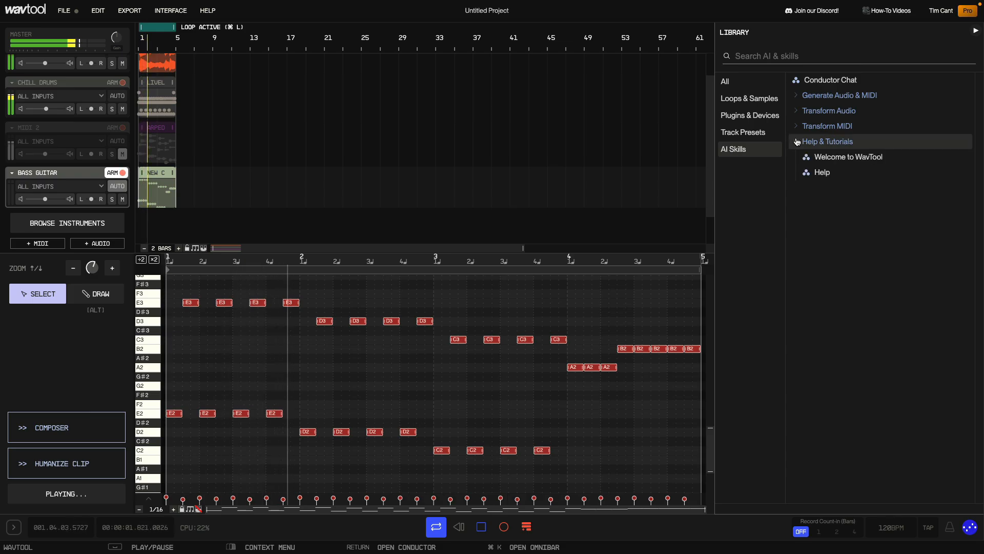
{"action": "left_click", "coordinate": [821, 172]}
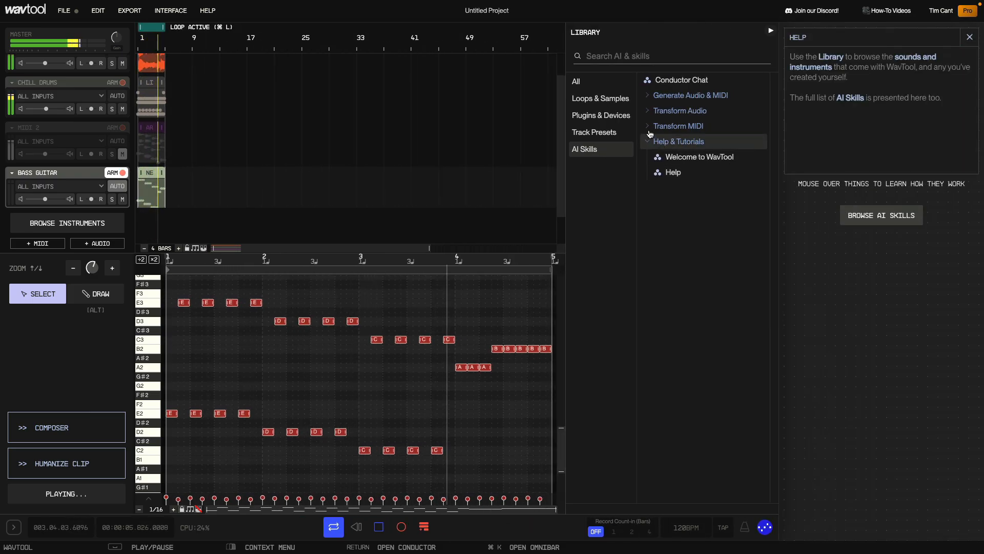
Create a new empty project and bring the library back up
{"action": "left_click", "coordinate": [690, 94]}
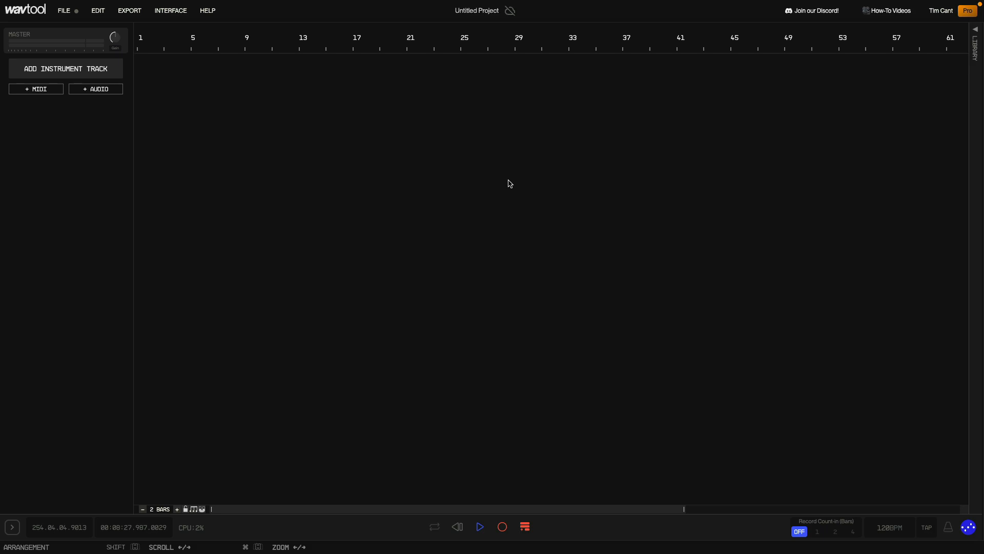
{"action": "left_click", "coordinate": [977, 47]}
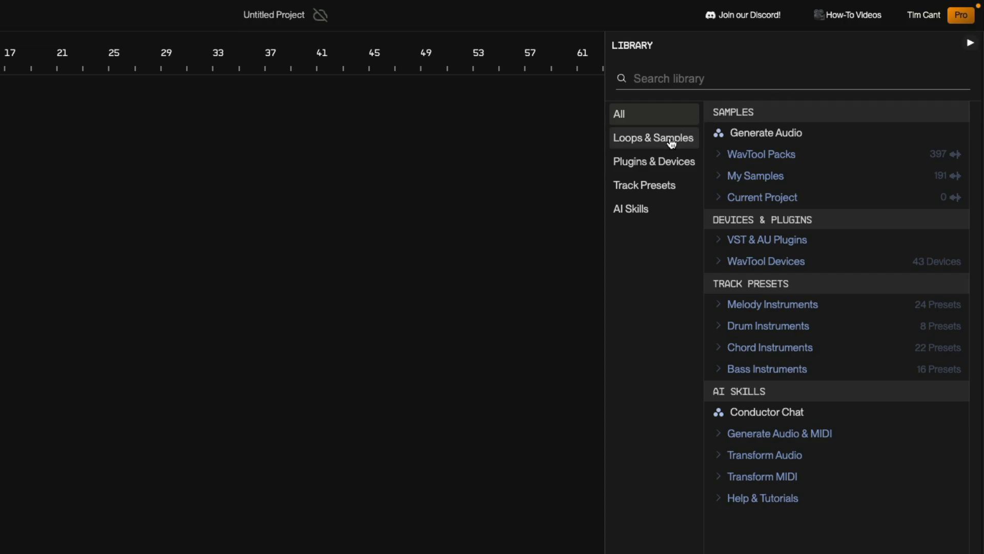
Filter to Loops & Samples, expand Win.Wav Vol 1 and preview the Arped Beauty loop
{"action": "left_click", "coordinate": [653, 138]}
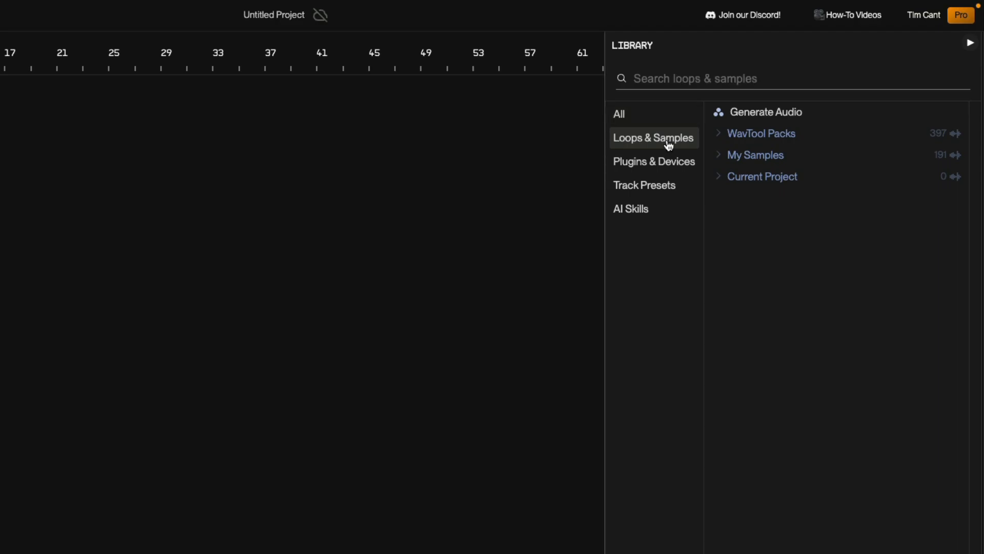
{"action": "mouse_move", "coordinate": [698, 139]}
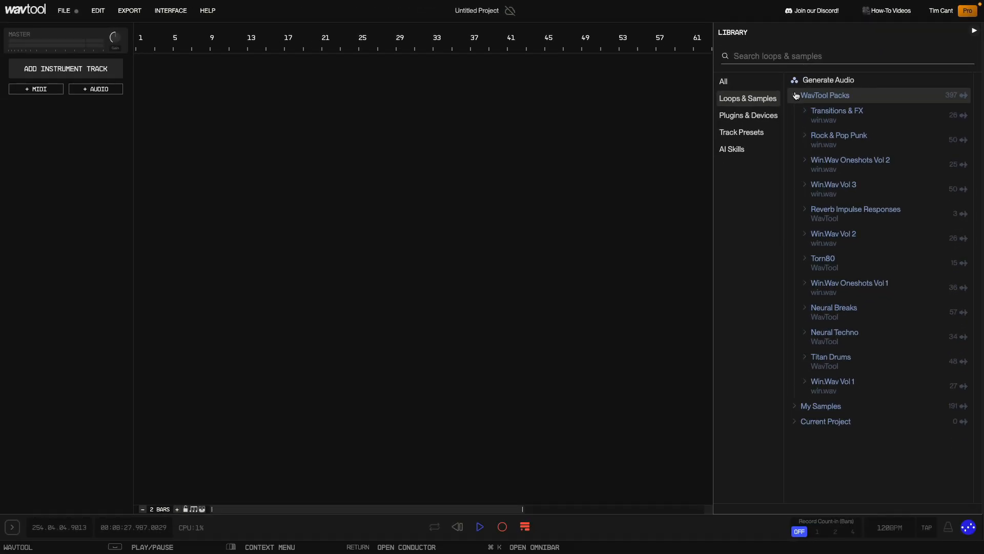
{"action": "mouse_move", "coordinate": [801, 279]}
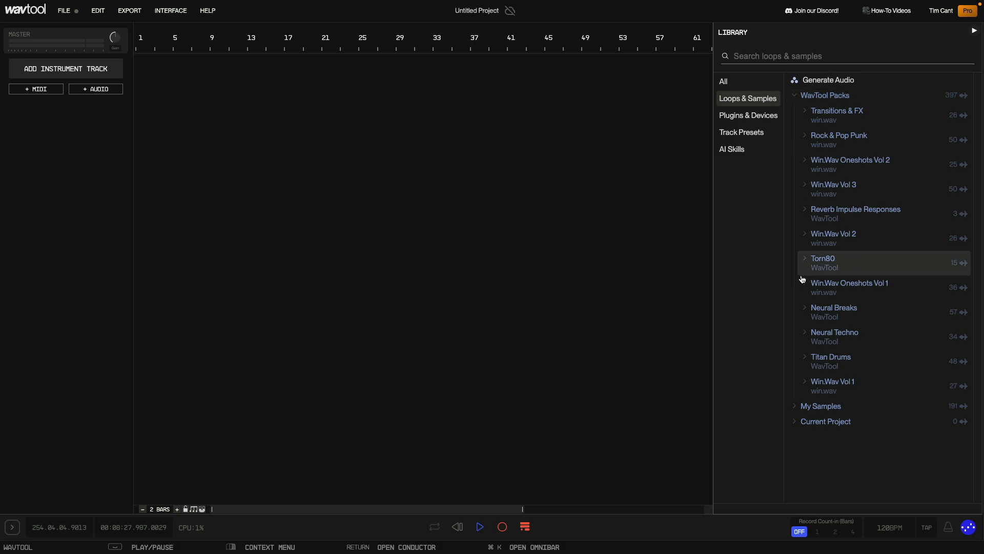
{"action": "left_click", "coordinate": [834, 381]}
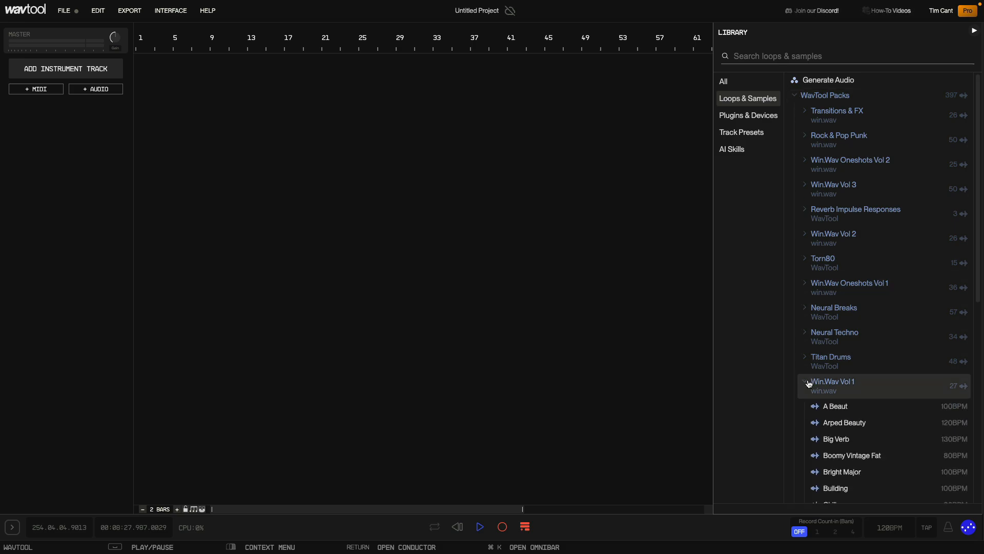
{"action": "mouse_move", "coordinate": [865, 407]}
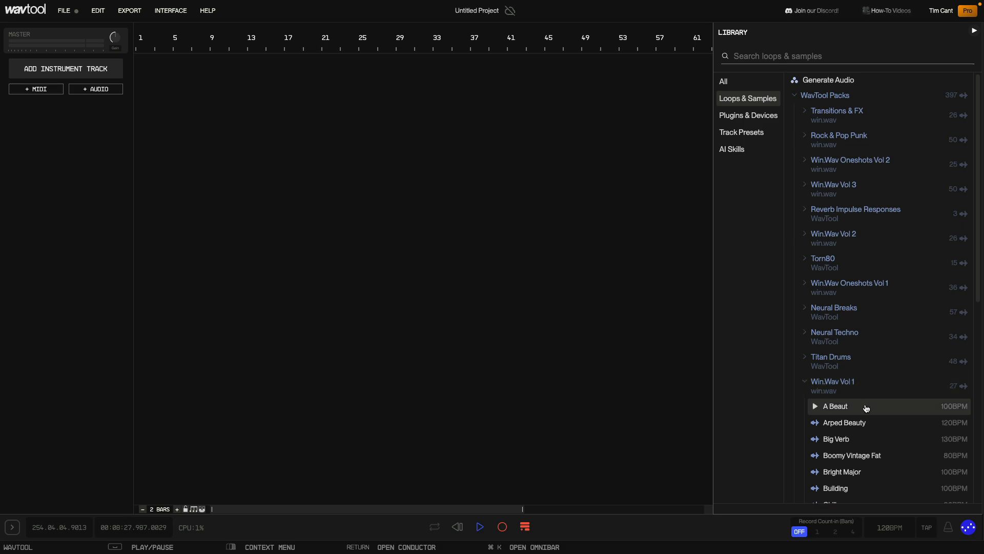
{"action": "left_click", "coordinate": [815, 406]}
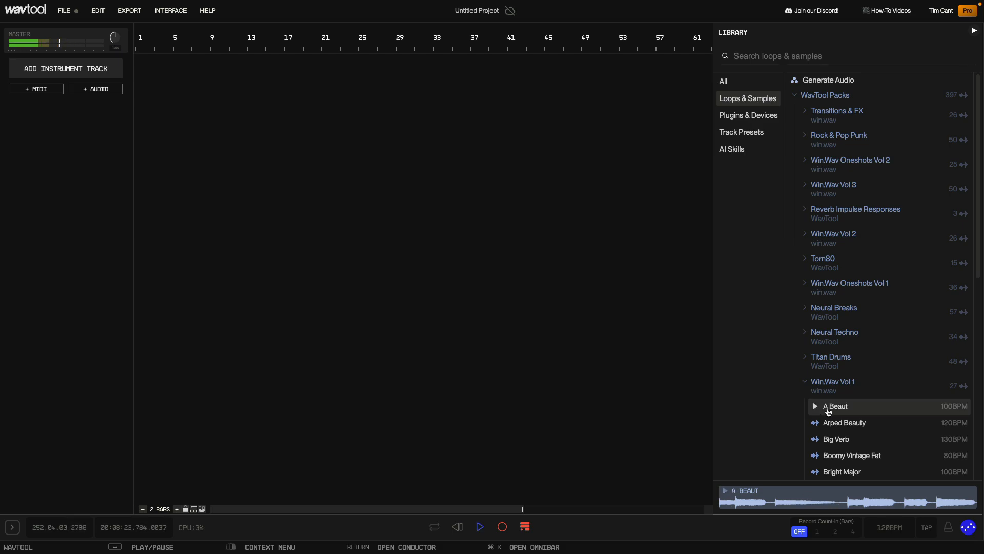
{"action": "left_click", "coordinate": [844, 421]}
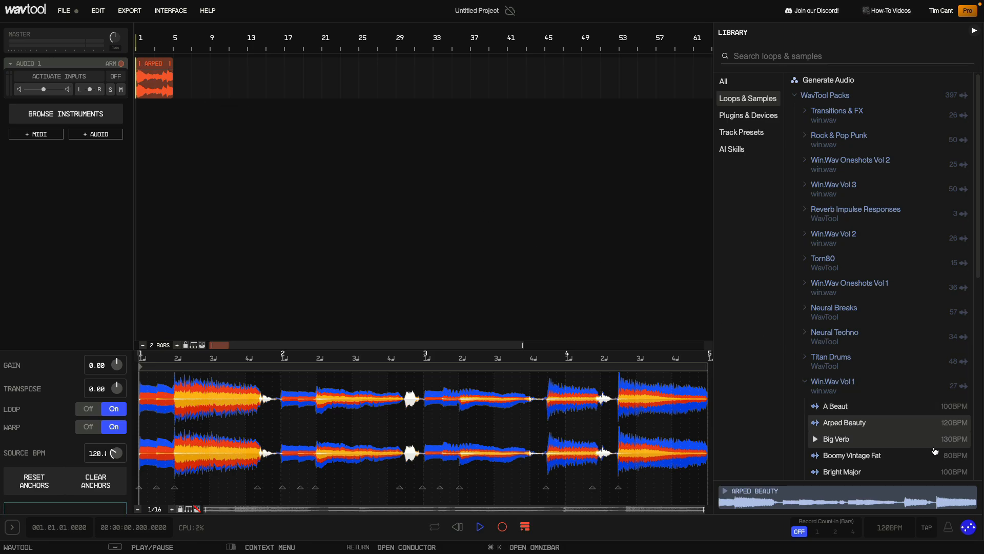
Stage the Arped Beauty loop for the Conductor chat
{"action": "left_click", "coordinate": [406, 546]}
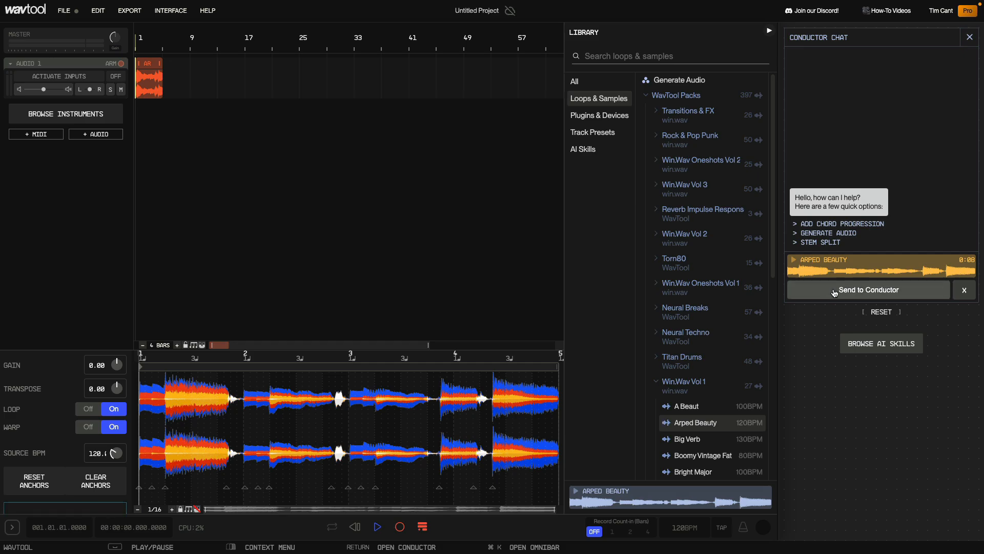
Send Arped Beauty to the Conductor and ask 'please make a drum part for it'
{"action": "left_click", "coordinate": [869, 290]}
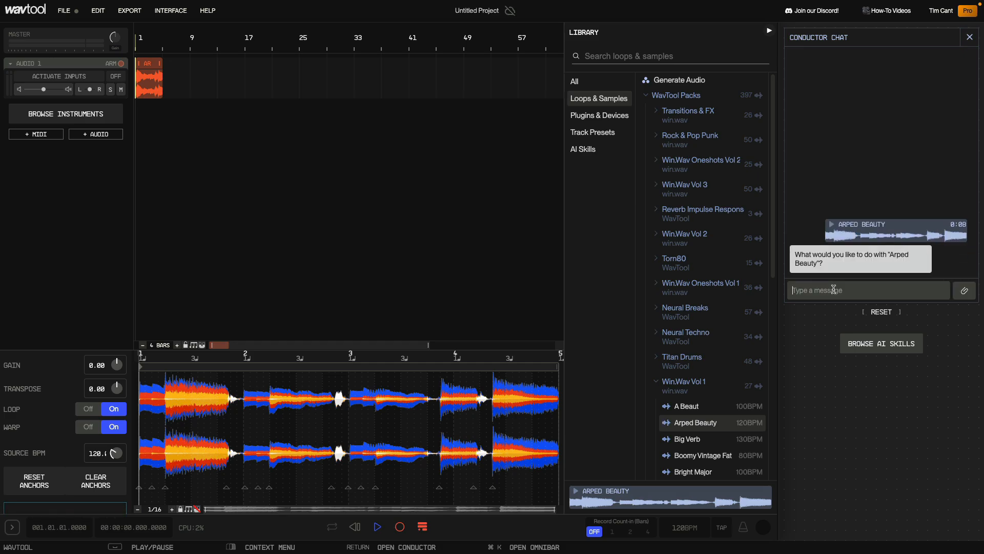
{"action": "type", "text": "please make a d"}
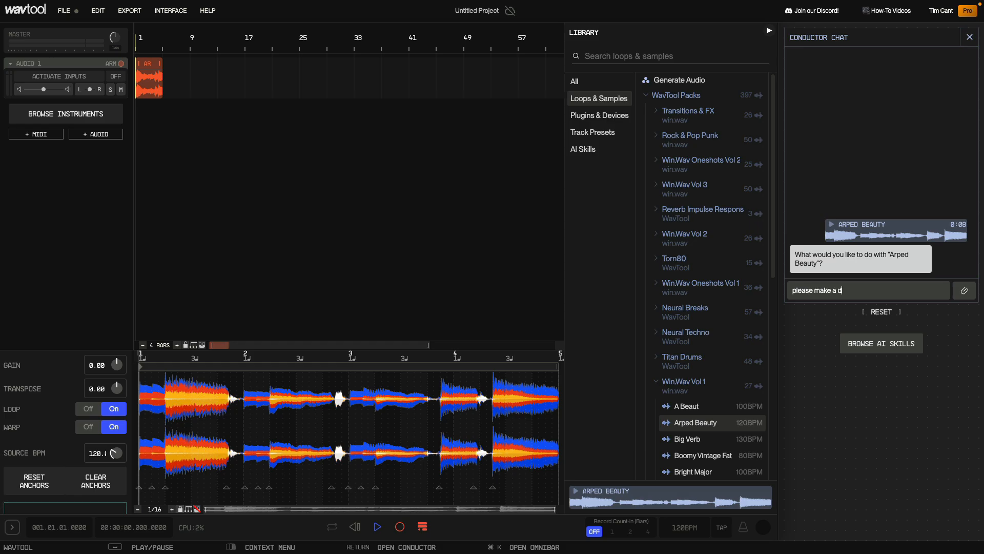
{"action": "type", "text": "rum part for it"}
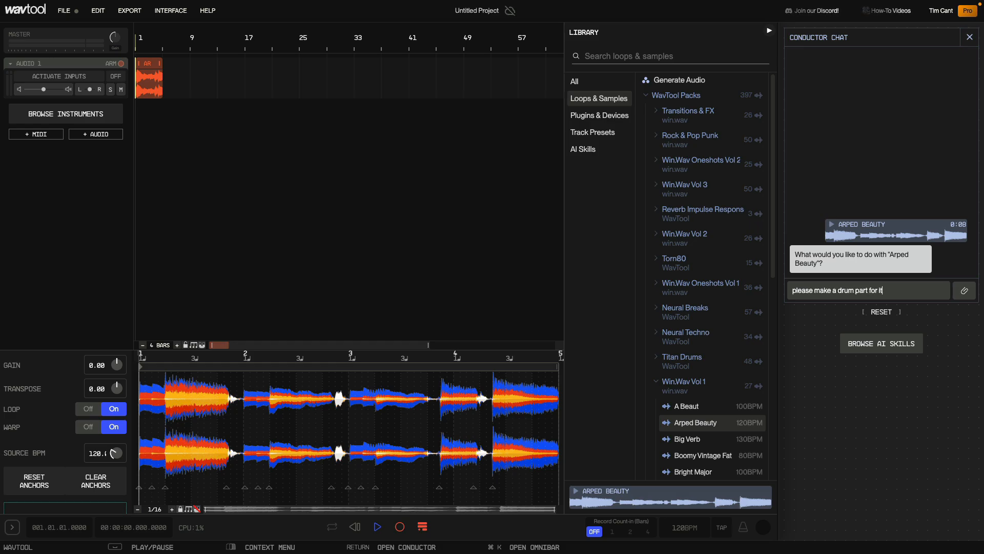
{"action": "key", "text": "Return"}
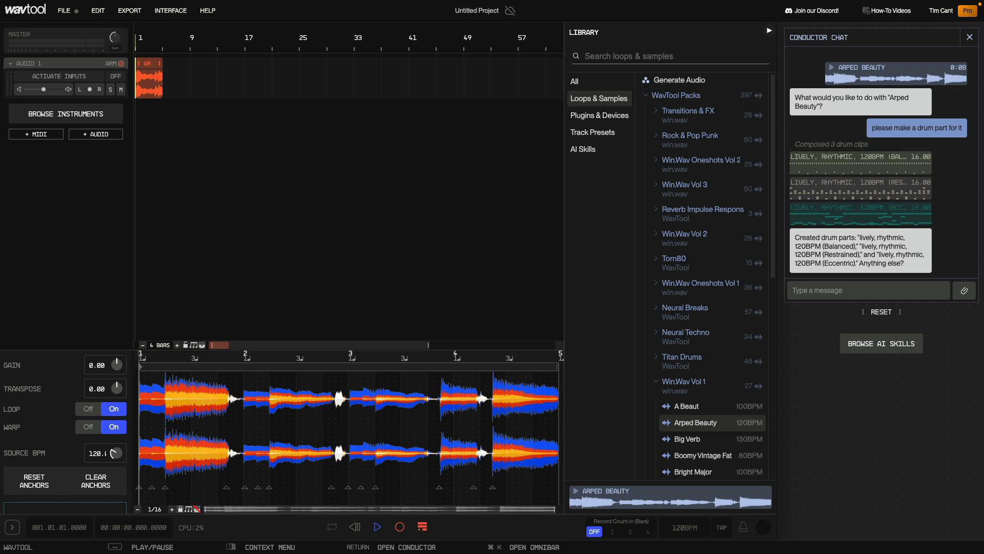
{"action": "mouse_move", "coordinate": [806, 328]}
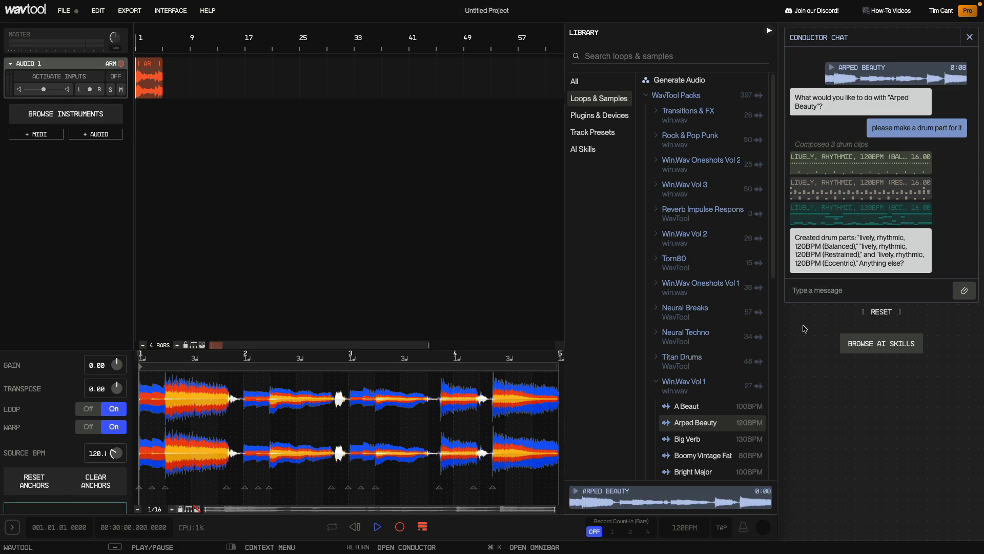
Add the Chill Drums preset from Drum Instruments as a new track and play the project
{"action": "left_click", "coordinate": [591, 132]}
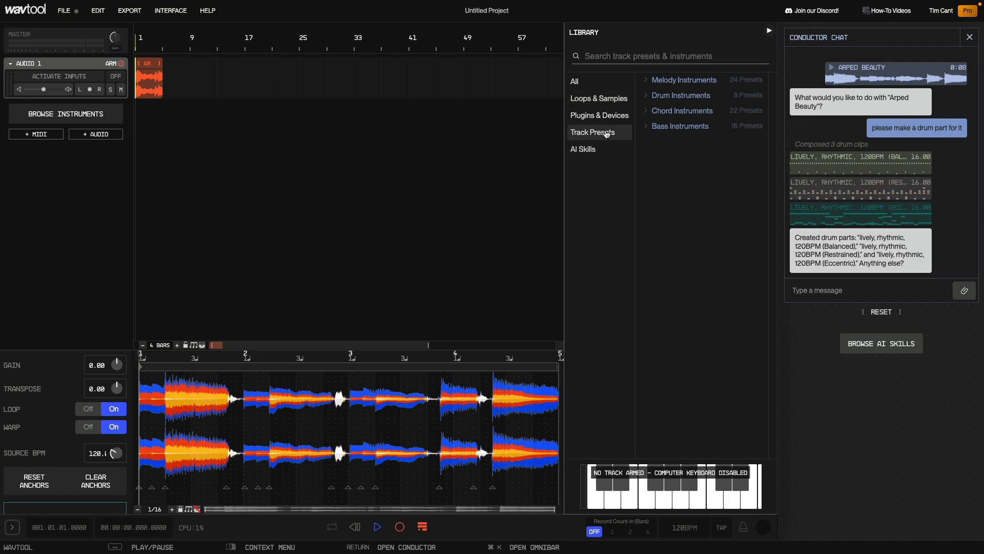
{"action": "mouse_move", "coordinate": [681, 95]}
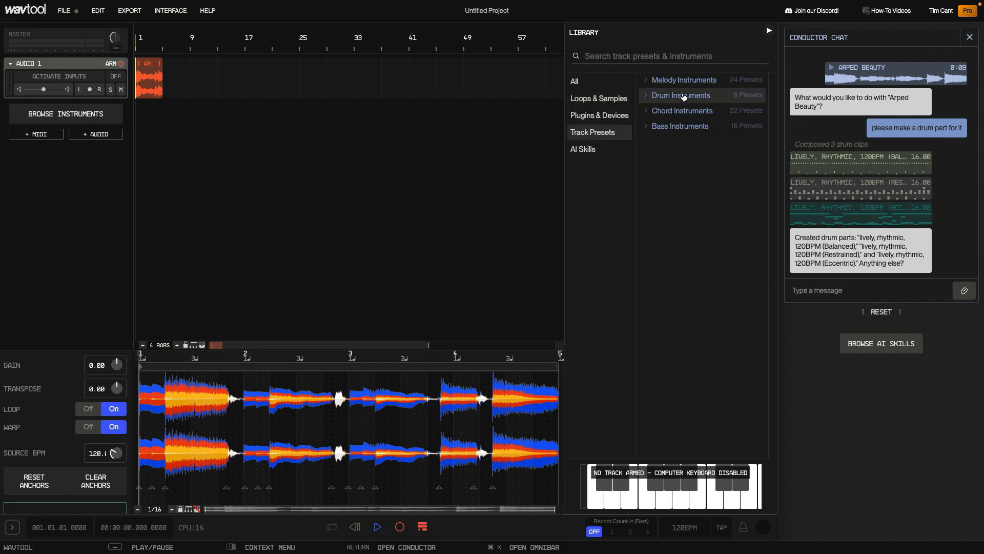
{"action": "left_click", "coordinate": [682, 95]}
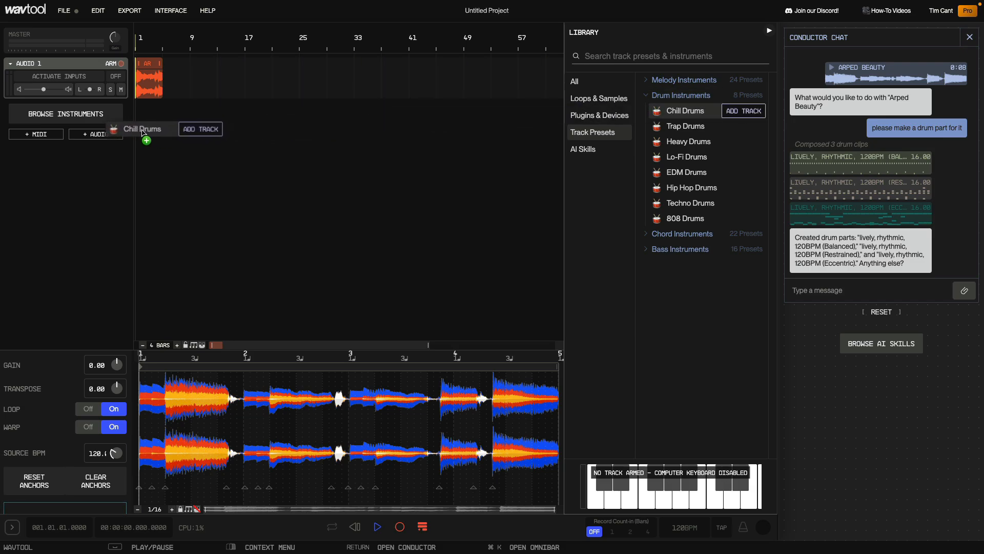
{"action": "left_click", "coordinate": [200, 130]}
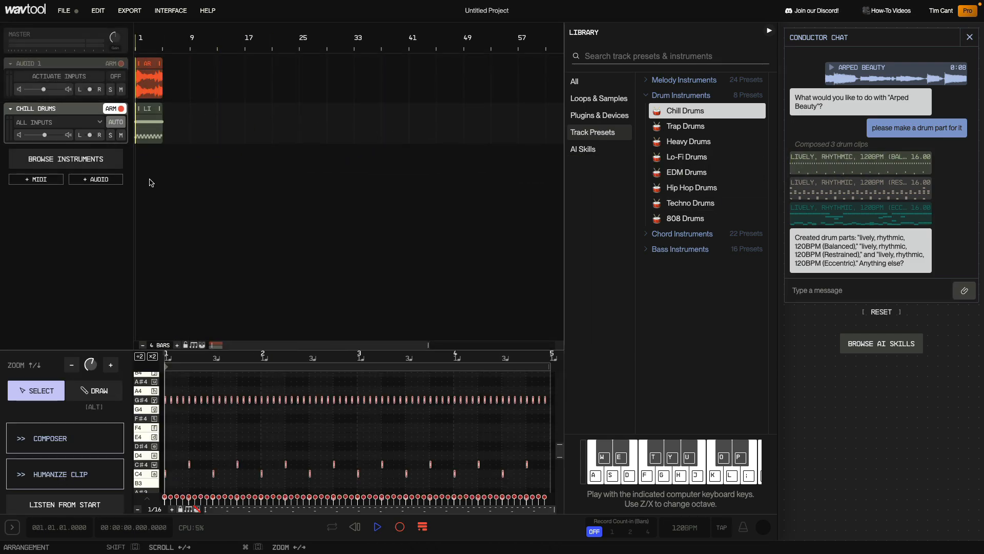
{"action": "left_click", "coordinate": [376, 527]}
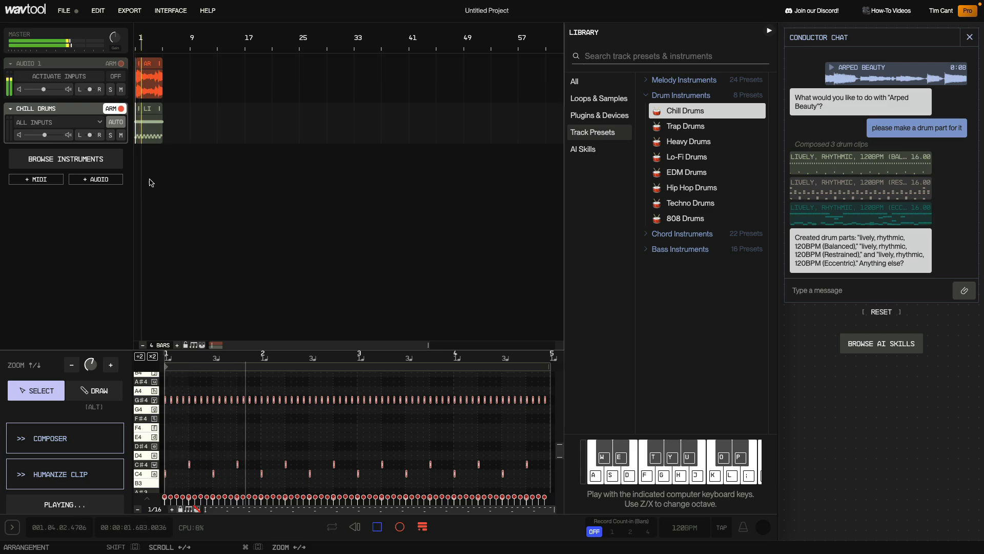
{"action": "left_click", "coordinate": [376, 527]}
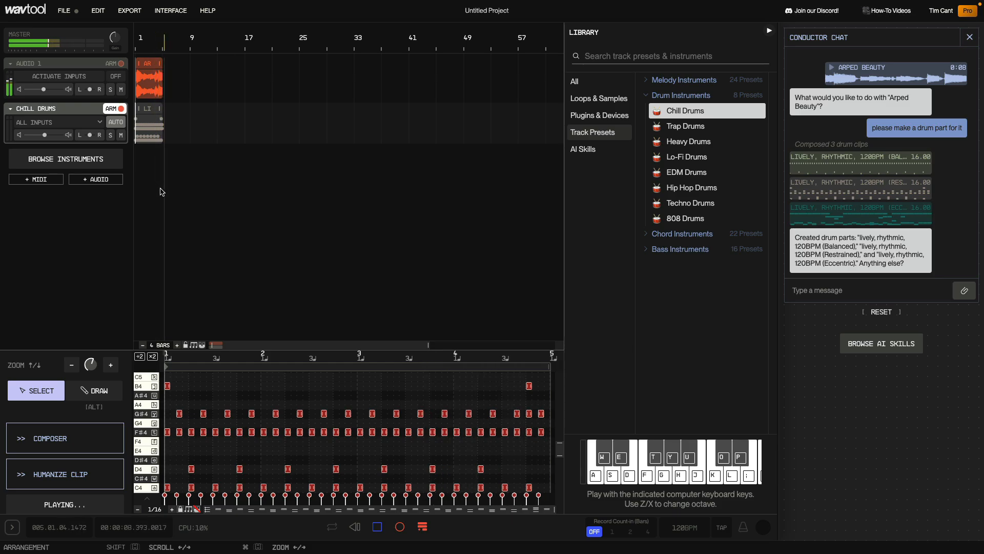
Stop playback from the transport bar
{"action": "left_click", "coordinate": [377, 527]}
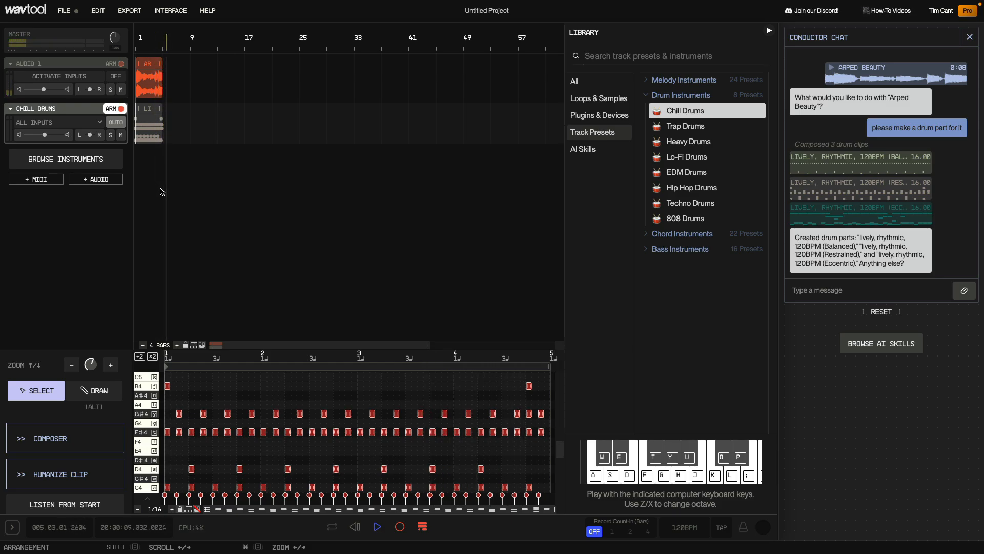
Show Plugins & Devices and expand the built-in WavTool device categories
{"action": "left_click", "coordinate": [597, 115]}
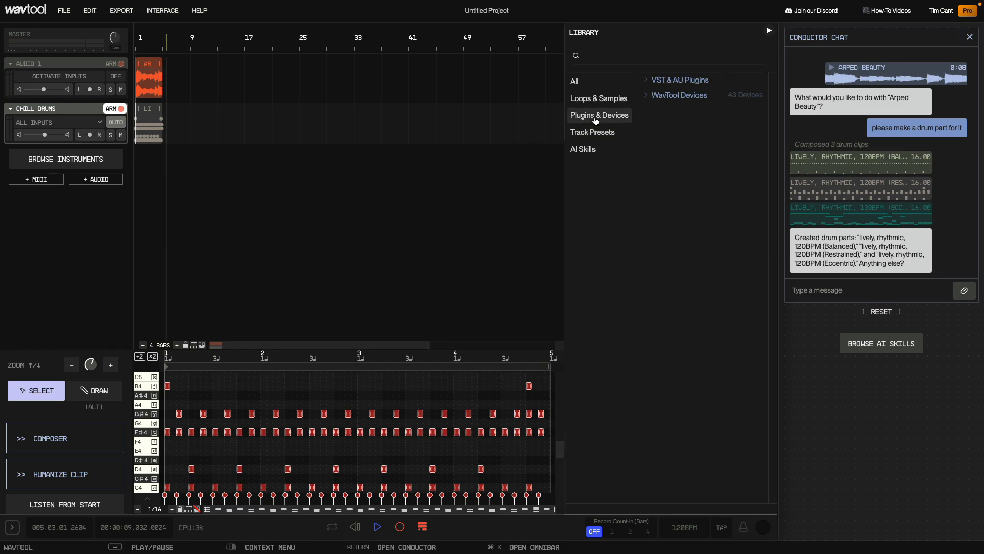
{"action": "mouse_move", "coordinate": [629, 116]}
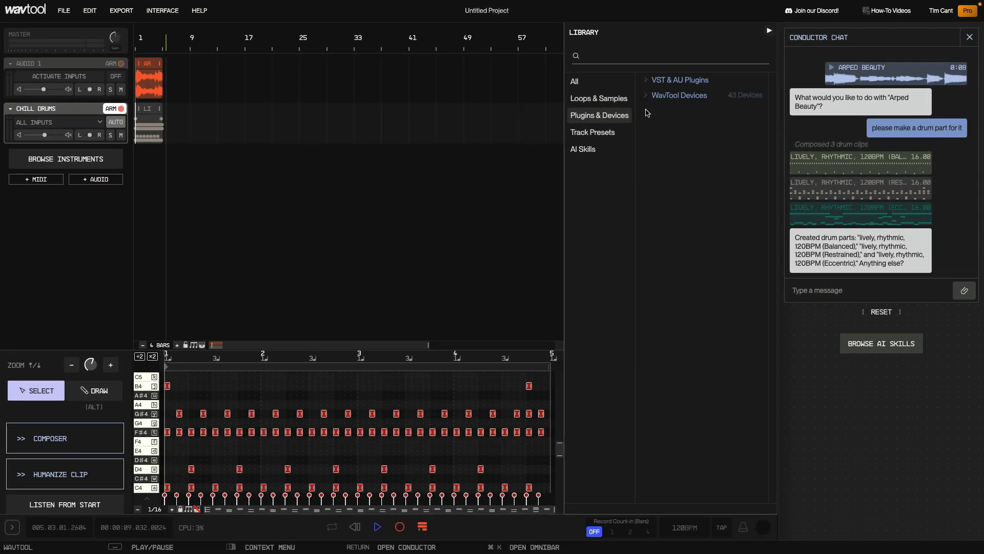
{"action": "left_click", "coordinate": [678, 95]}
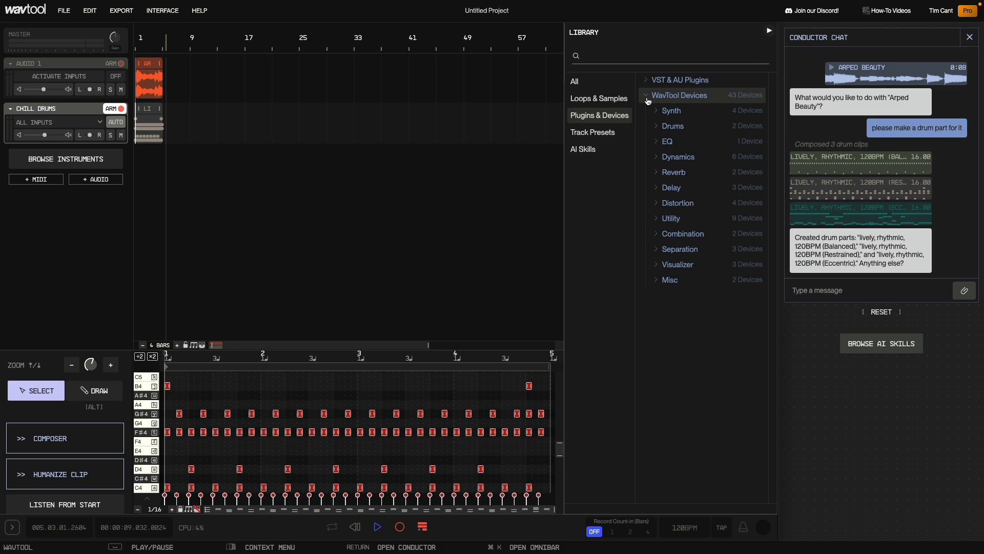
{"action": "mouse_move", "coordinate": [678, 265]}
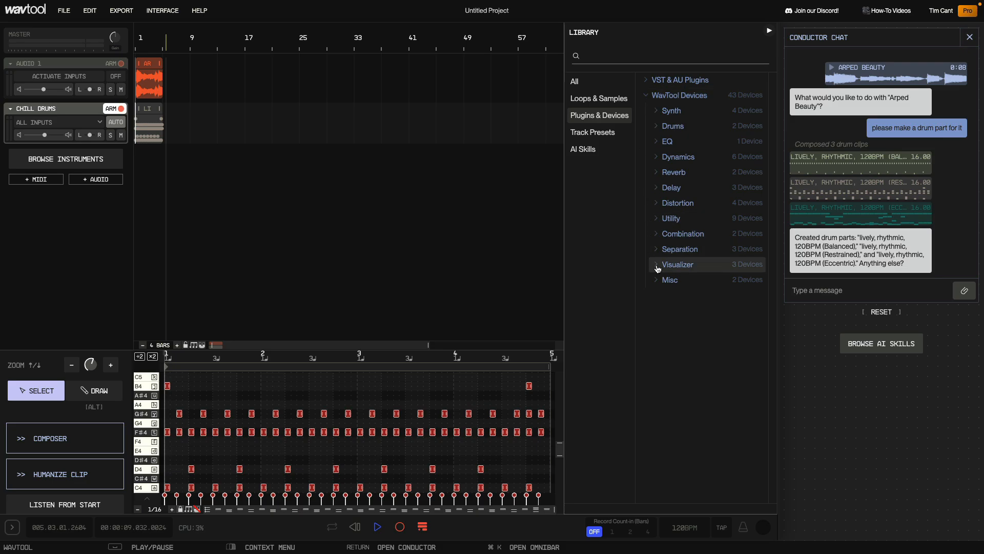
Expand the Visualizer category and add an Oscilloscope to the master output chain
{"action": "left_click", "coordinate": [678, 265]}
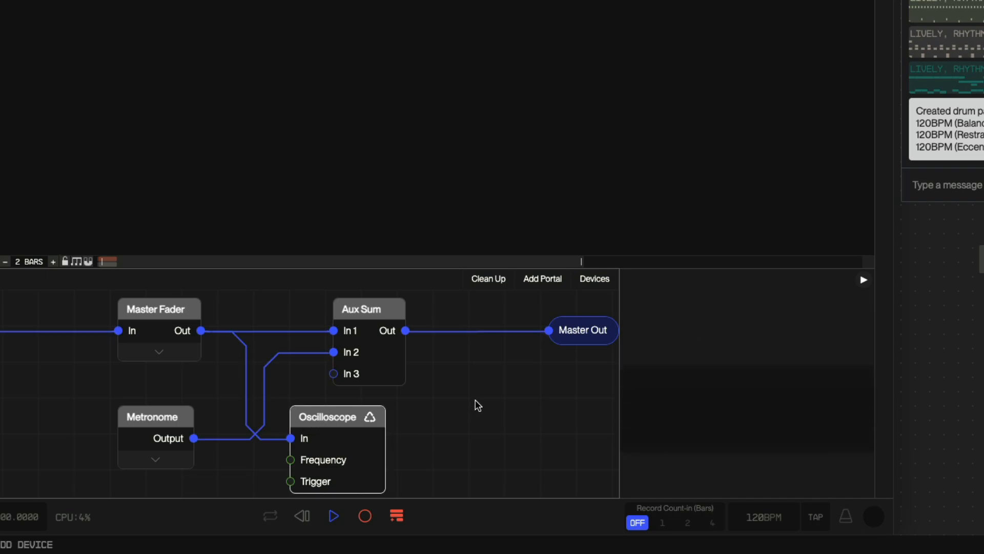
{"action": "left_click", "coordinate": [333, 516]}
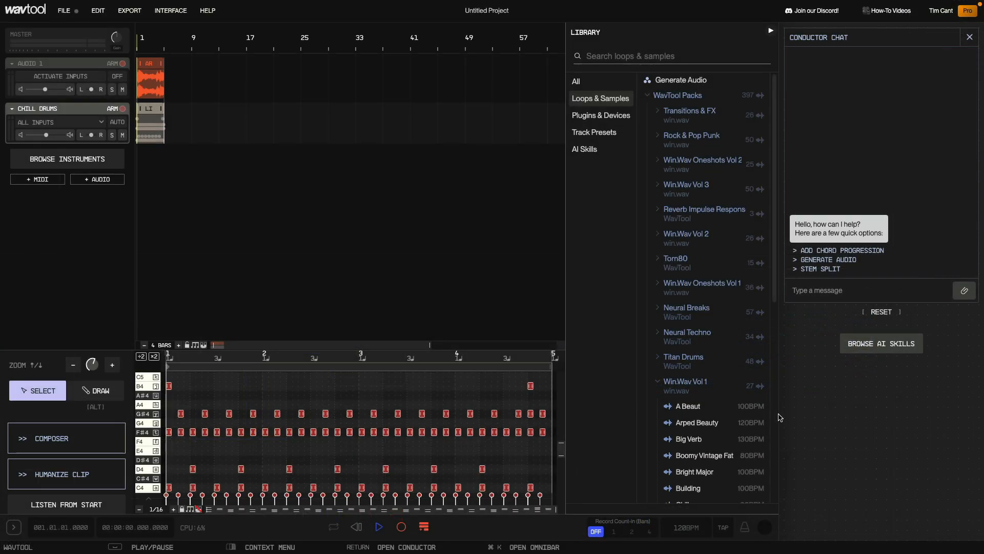
Send Arped Beauty to the Conductor and request 'convert to midi', yielding a 43-note MIDI clip
{"action": "left_click", "coordinate": [695, 422]}
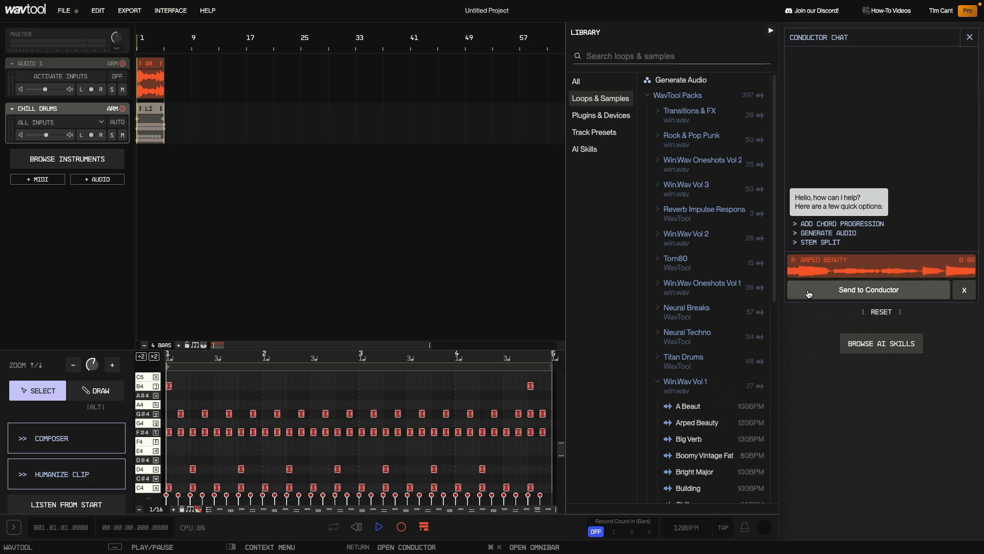
{"action": "left_click", "coordinate": [868, 289]}
{"action": "type", "text": "convert to midi"}
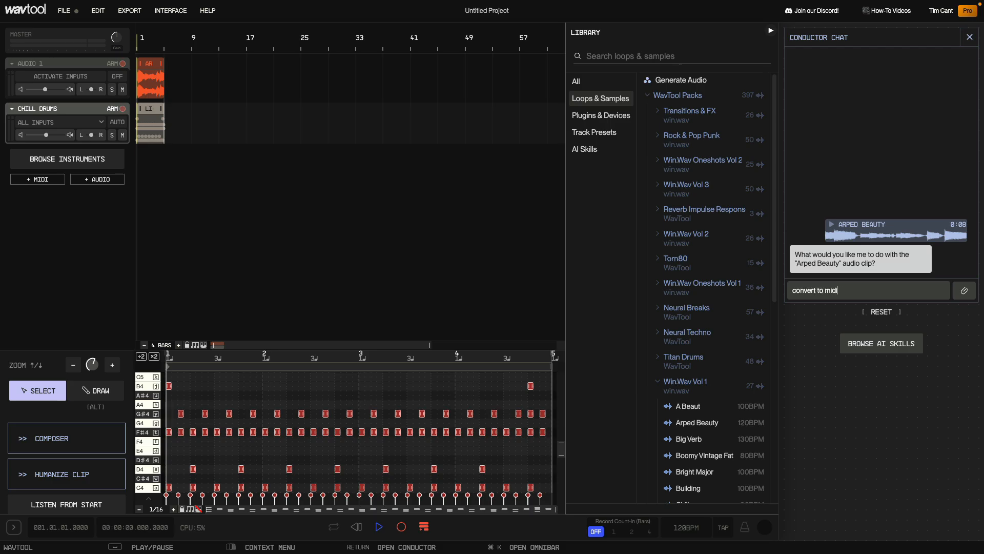
{"action": "key", "text": "Return"}
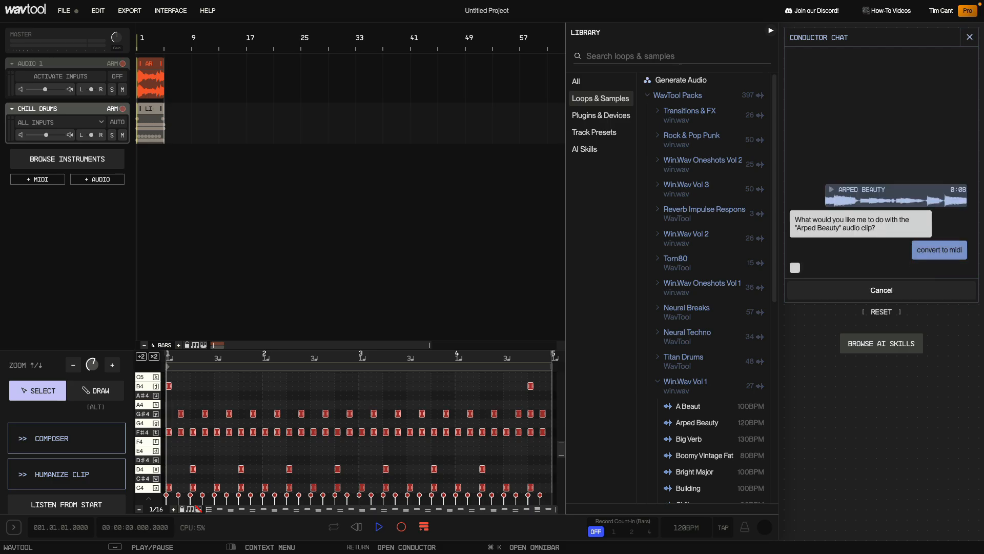
{"action": "left_click", "coordinate": [939, 249]}
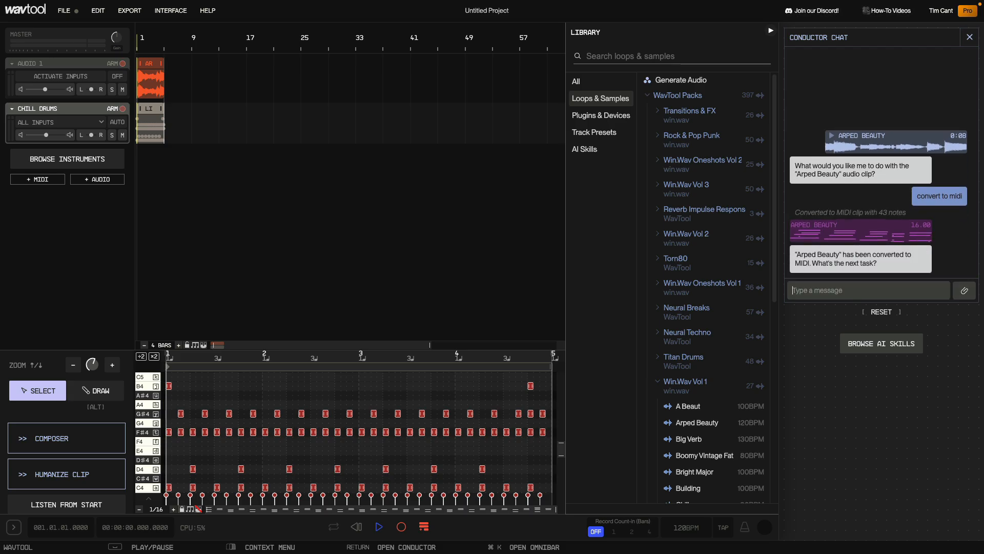
Add a new muted MIDI 2 track holding the converted Arped Beauty notes
{"action": "left_click", "coordinate": [969, 37]}
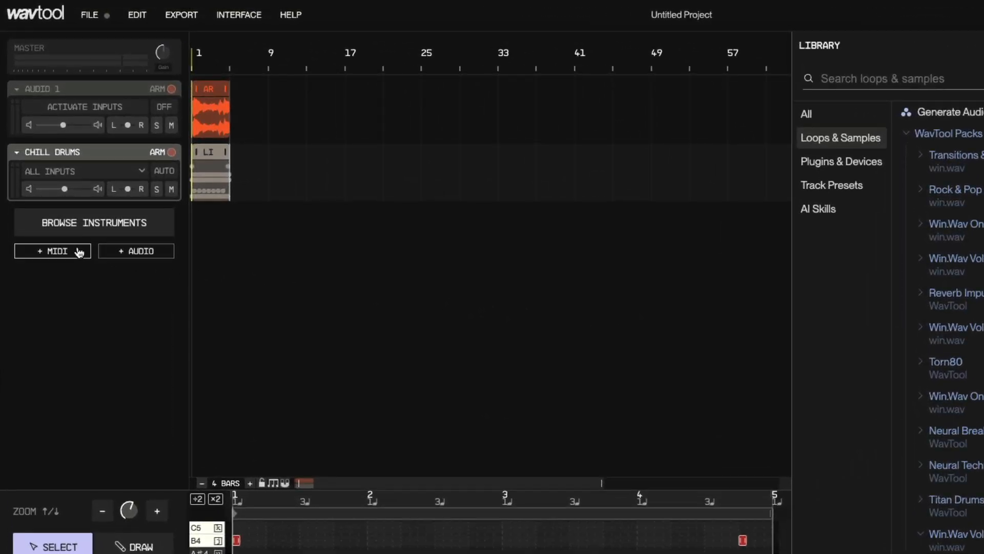
{"action": "left_click", "coordinate": [52, 250]}
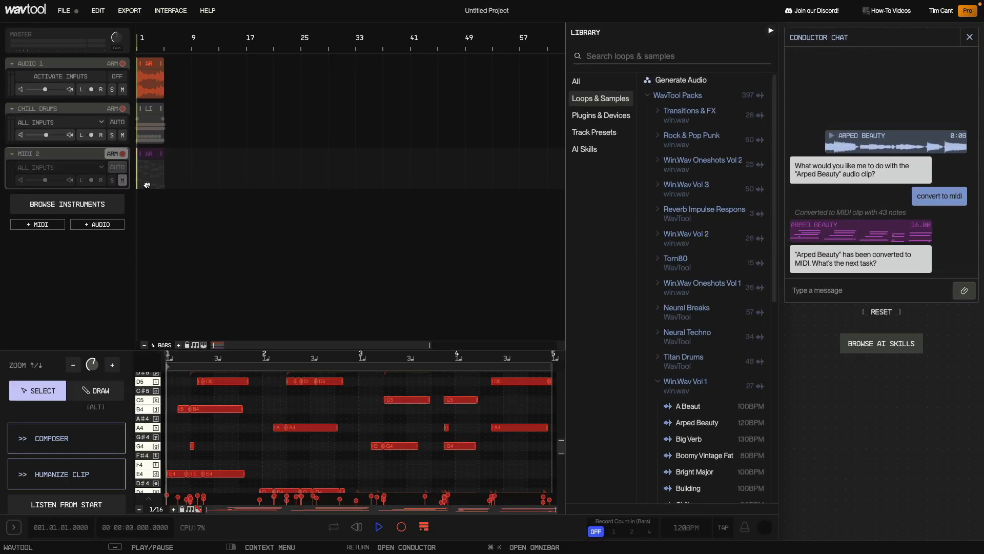
Add a Bass Guitar instrument track from Track Presets
{"action": "left_click", "coordinate": [593, 132]}
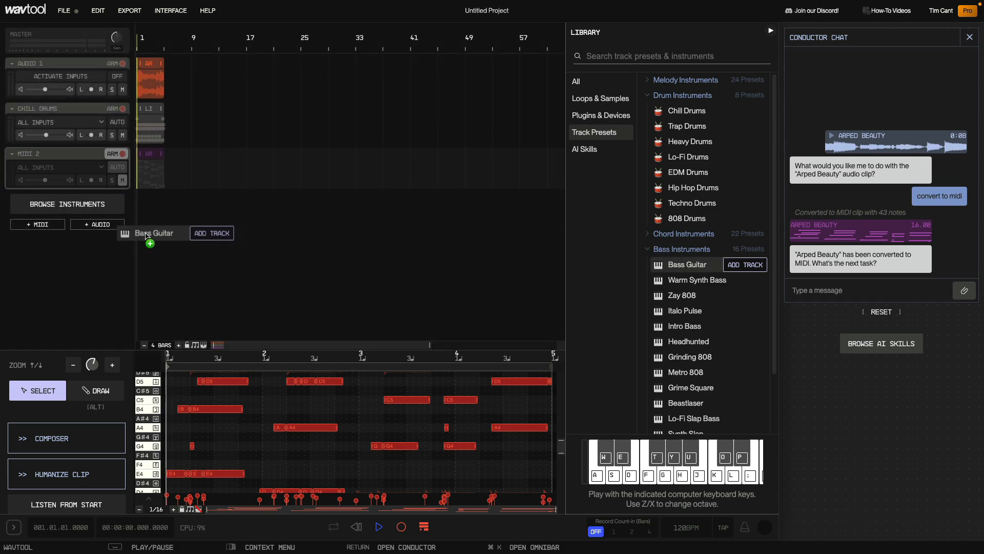
{"action": "left_click", "coordinate": [745, 265]}
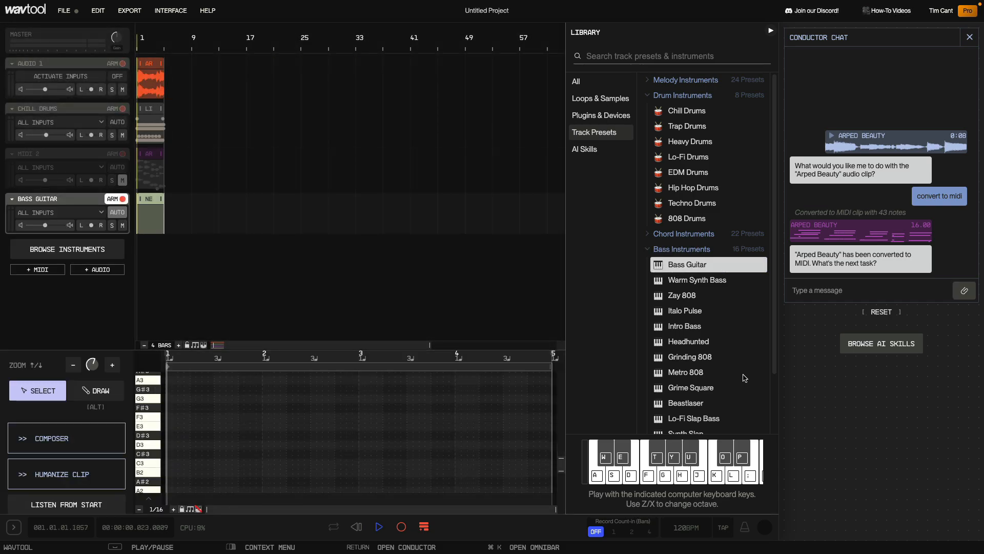
{"action": "left_click", "coordinate": [584, 148]}
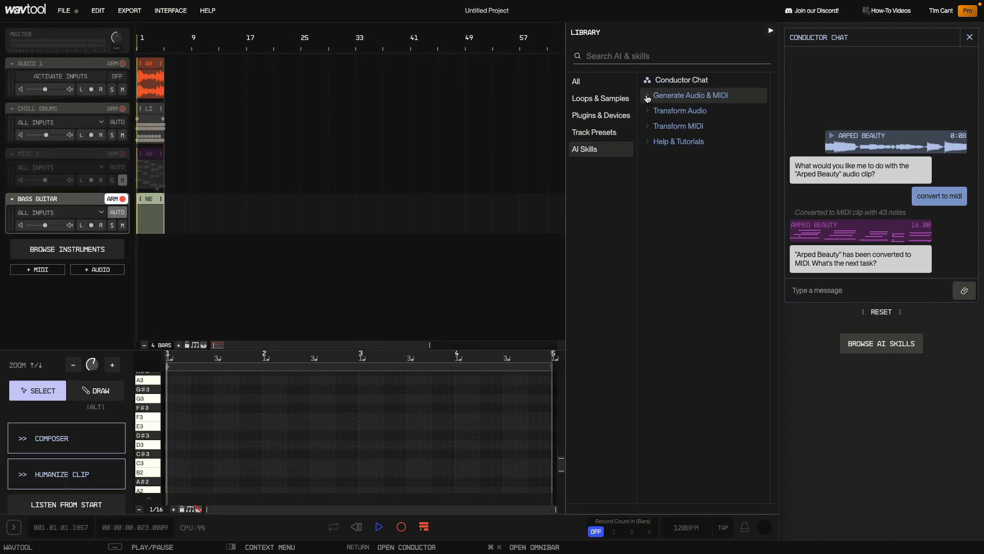
Compose a Bass variation with Composer into the Bass Guitar clip and play it back
{"action": "left_click", "coordinate": [691, 95]}
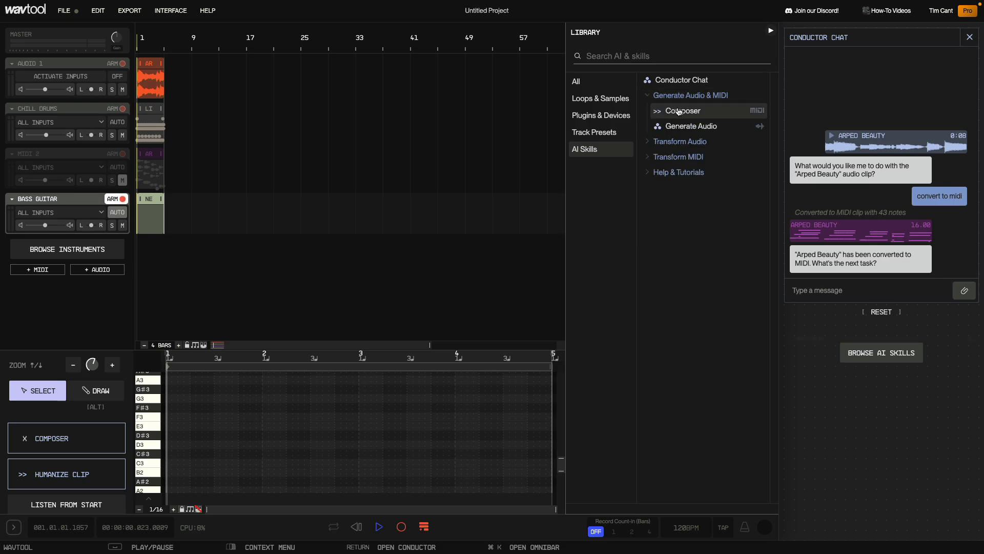
{"action": "left_click", "coordinate": [683, 111]}
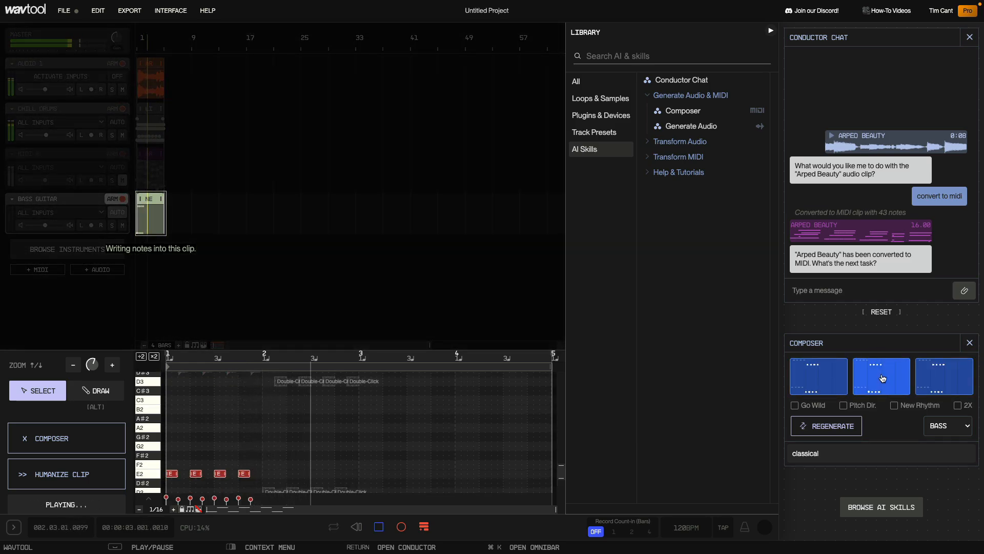
{"action": "left_click", "coordinate": [827, 426]}
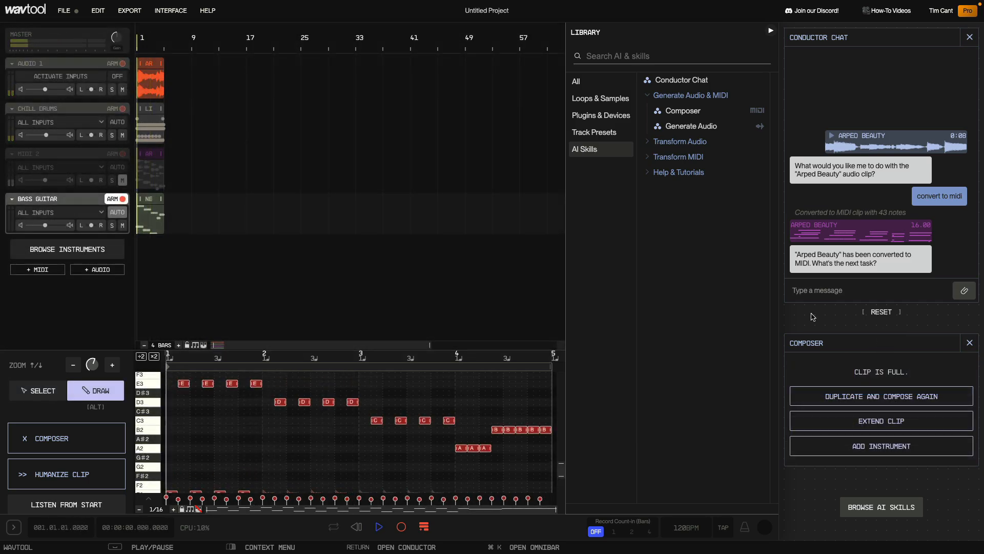
{"action": "left_click", "coordinate": [379, 527]}
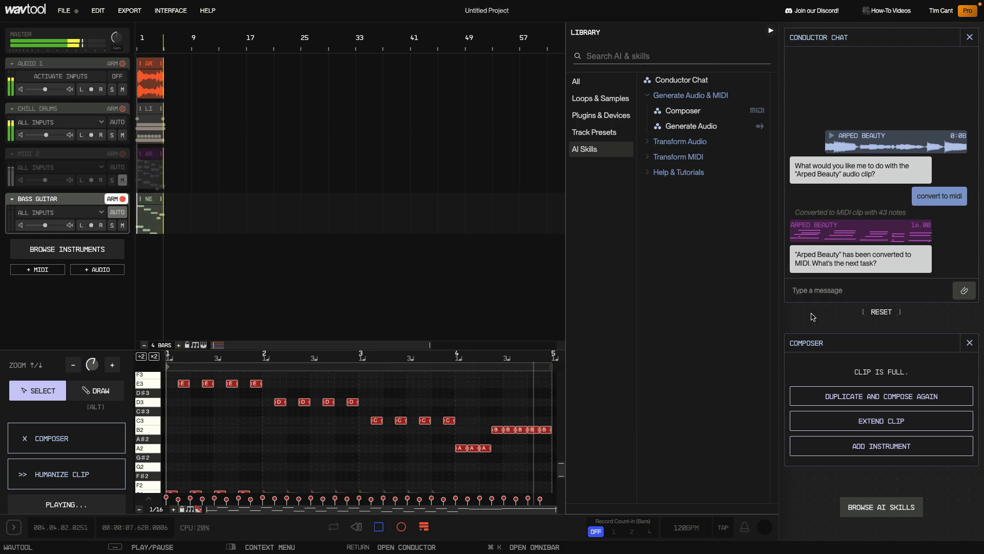
{"action": "left_click", "coordinate": [371, 526]}
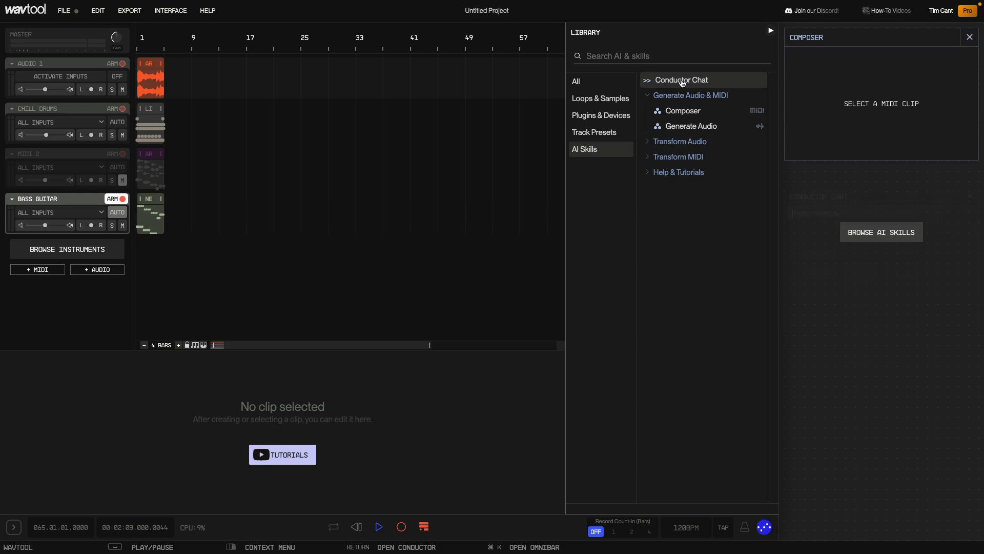
Send the Arped Beauty clip to Conductor Chat with the request 'split to stems'
{"action": "left_click", "coordinate": [680, 80]}
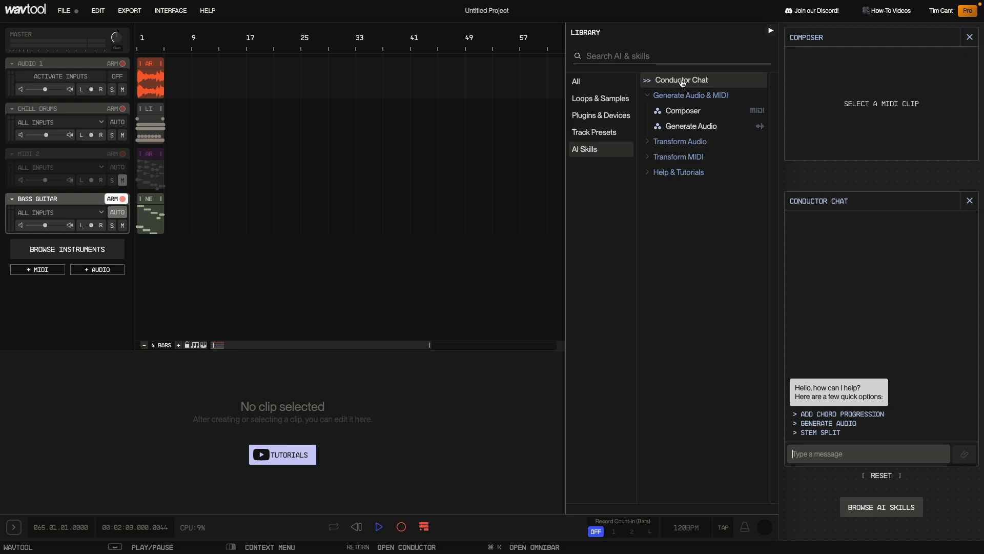
{"action": "right_click", "coordinate": [150, 79]}
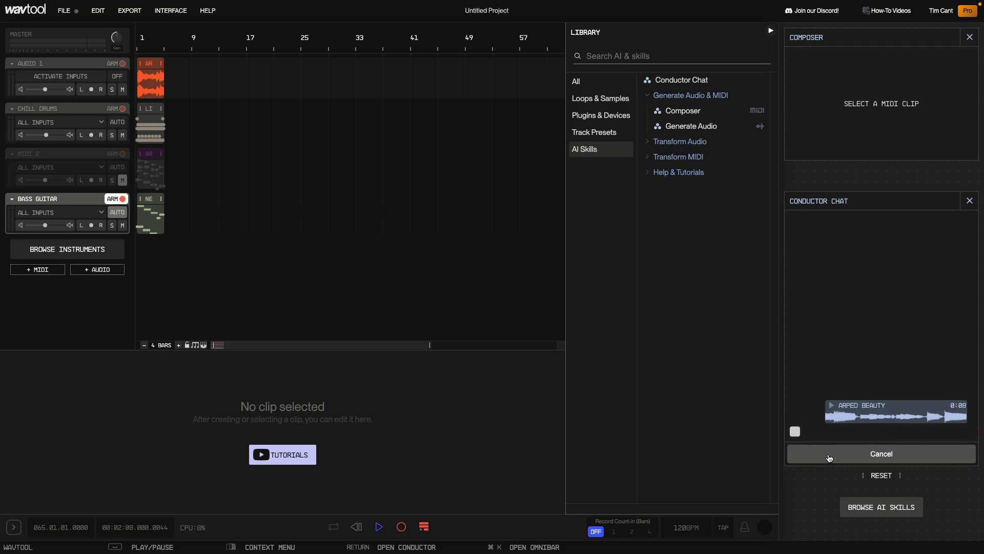
{"action": "left_click", "coordinate": [880, 454]}
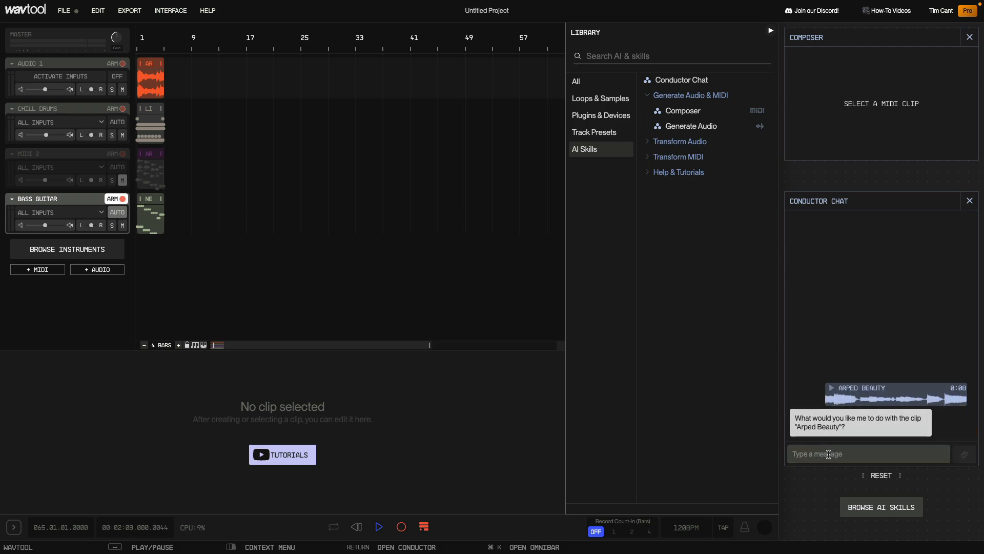
{"action": "type", "text": "split to st"}
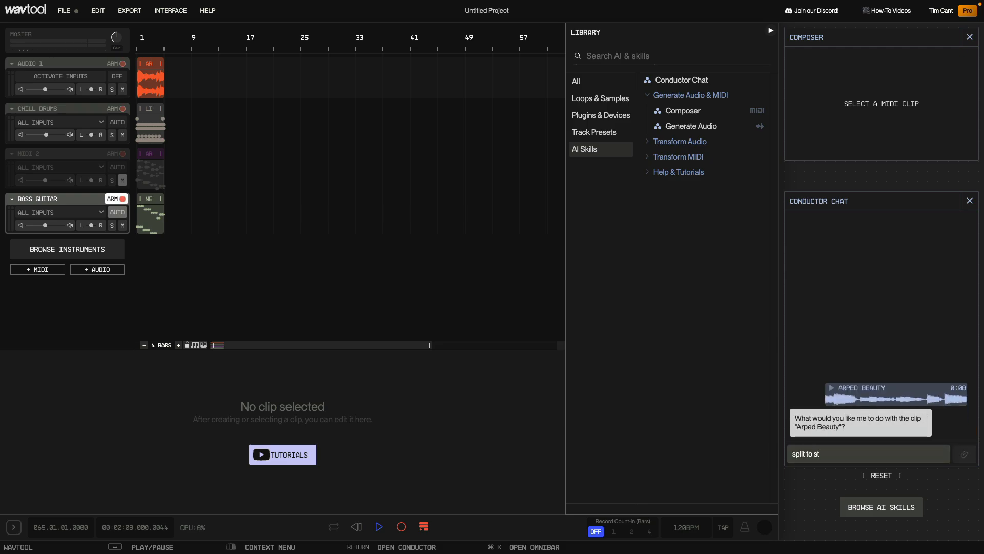
{"action": "key", "text": "Return"}
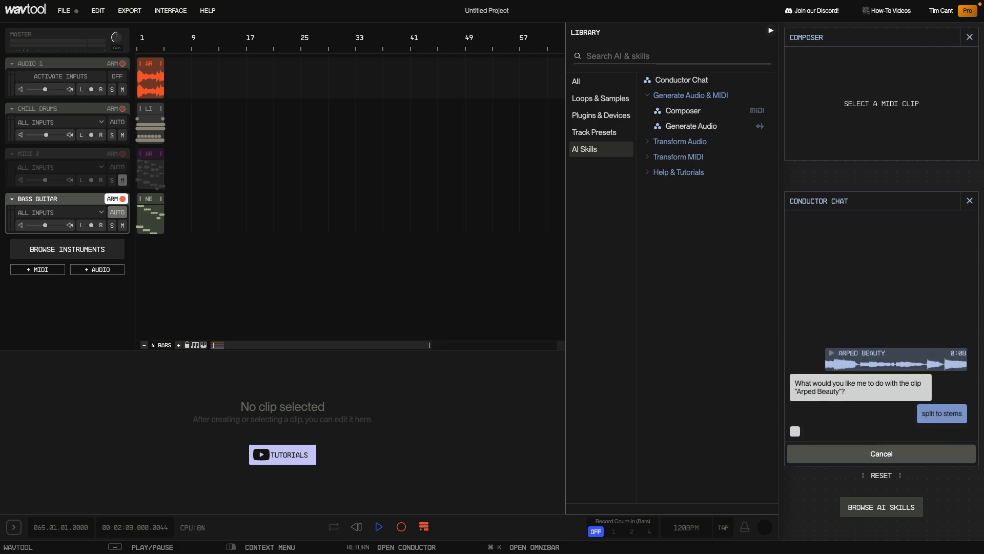
{"action": "left_click", "coordinate": [941, 413]}
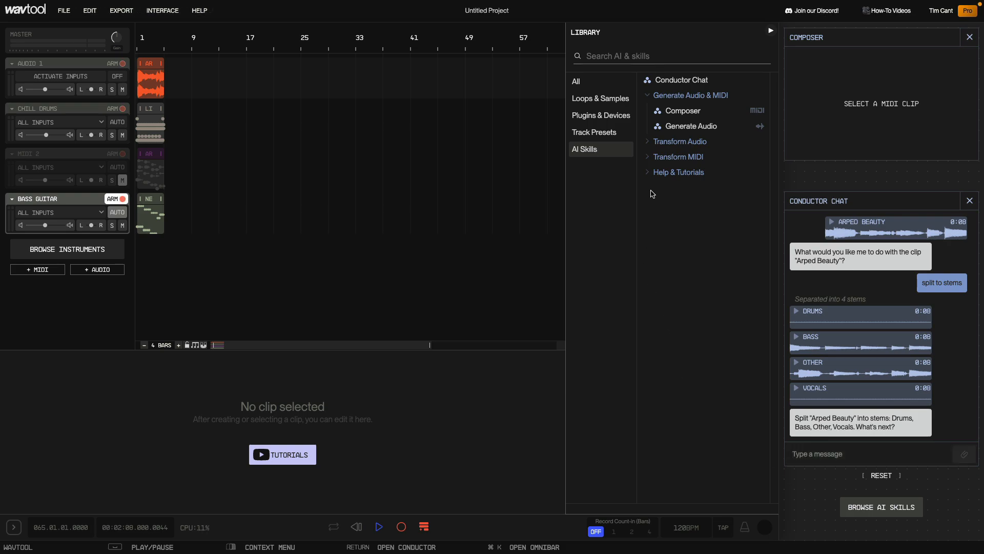
Expand Help & Tutorials in AI Skills to reach the Help panel
{"action": "left_click", "coordinate": [678, 172]}
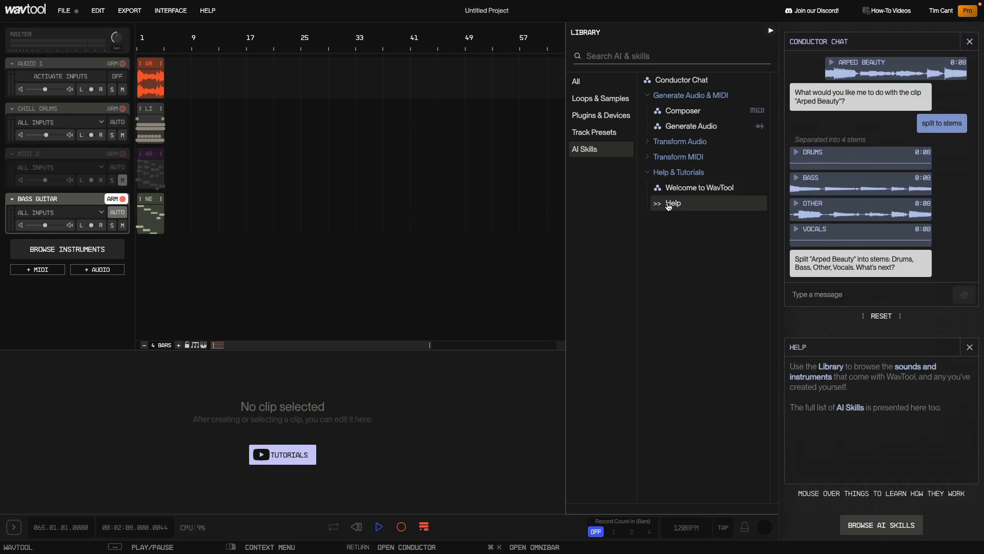
{"action": "mouse_move", "coordinate": [90, 69]}
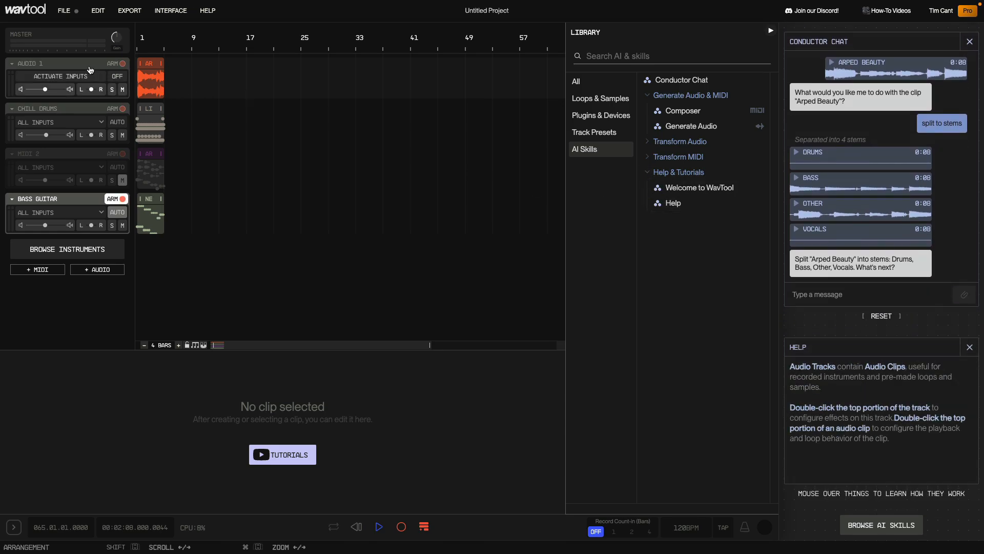
{"action": "mouse_move", "coordinate": [88, 38]}
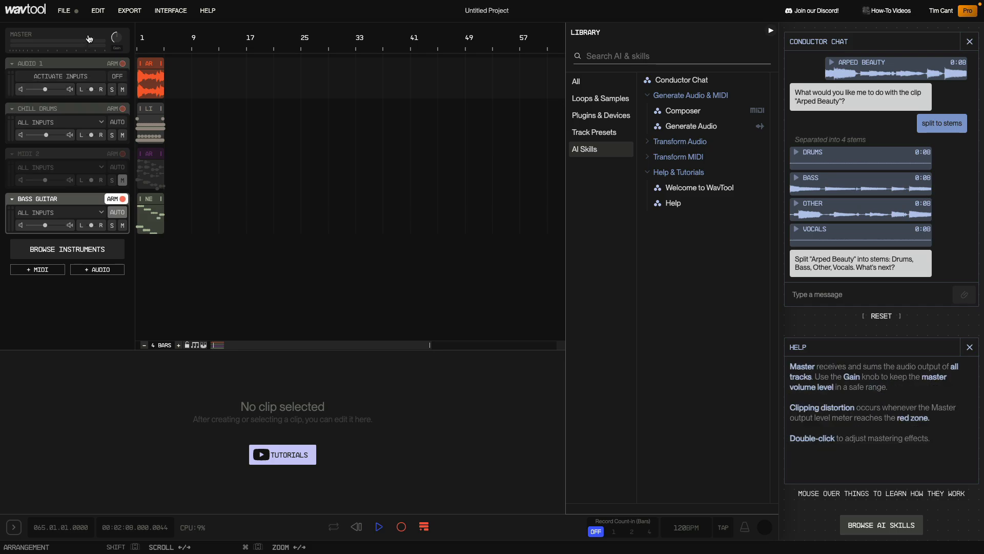
{"action": "mouse_move", "coordinate": [104, 50]}
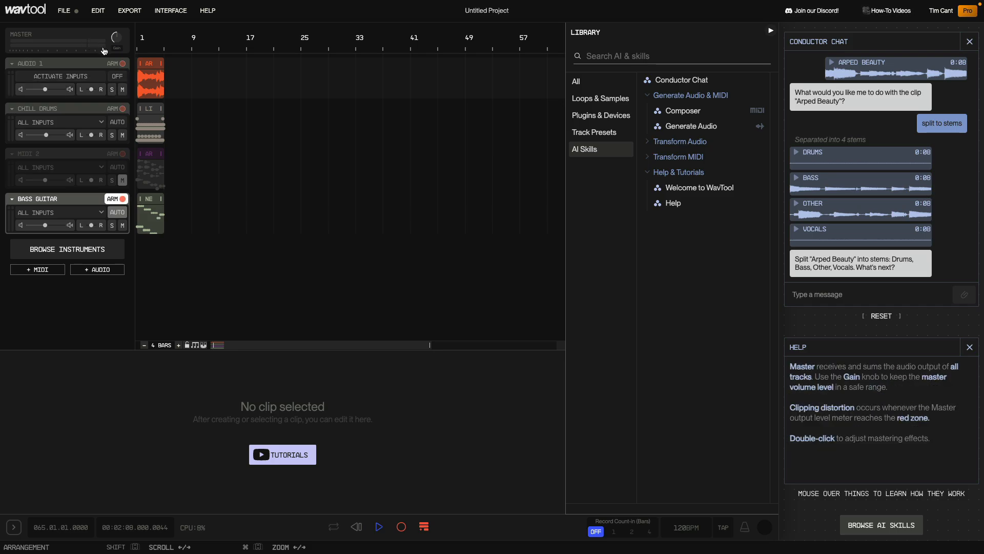
{"action": "mouse_move", "coordinate": [148, 63]}
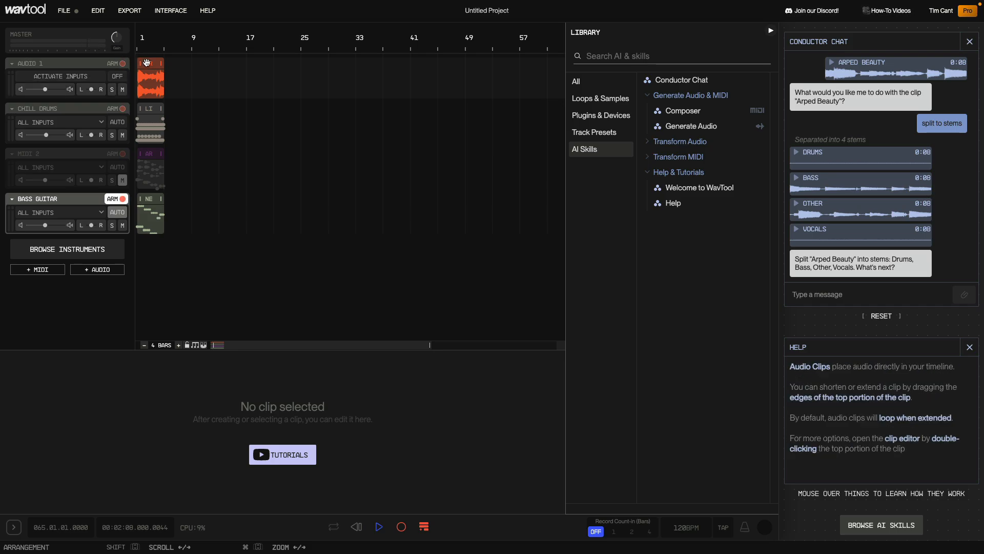
{"action": "mouse_move", "coordinate": [151, 106]}
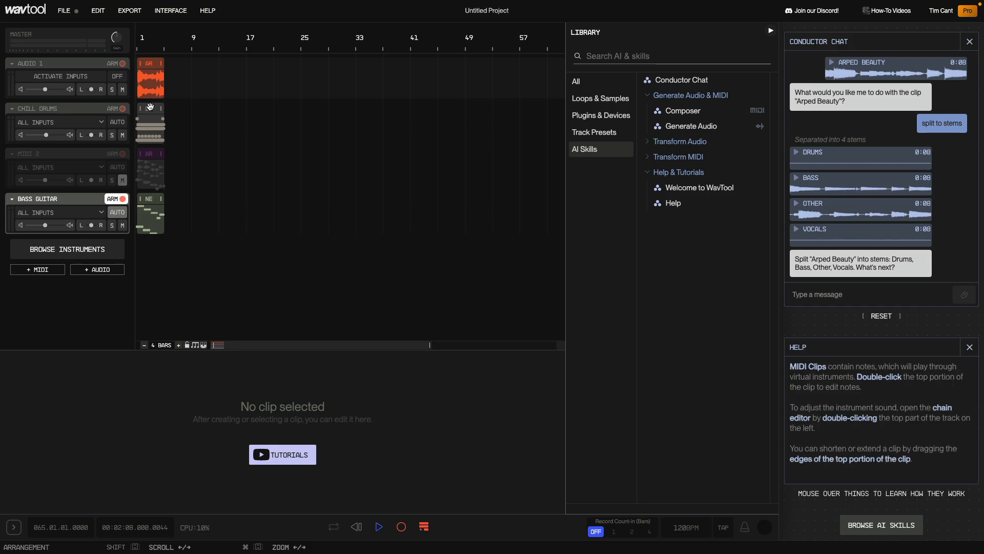